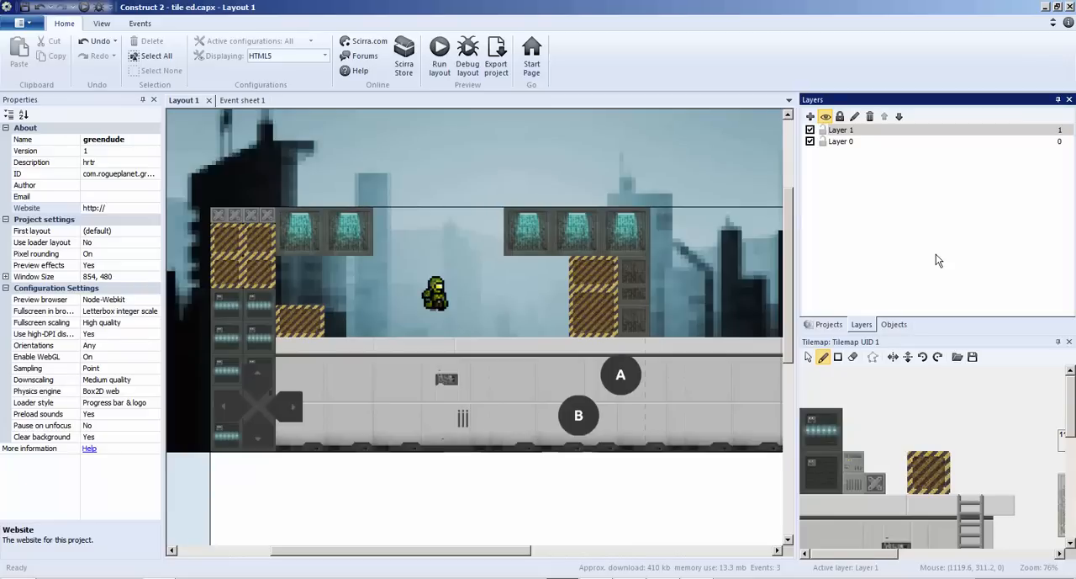
mouse_move(839, 252)
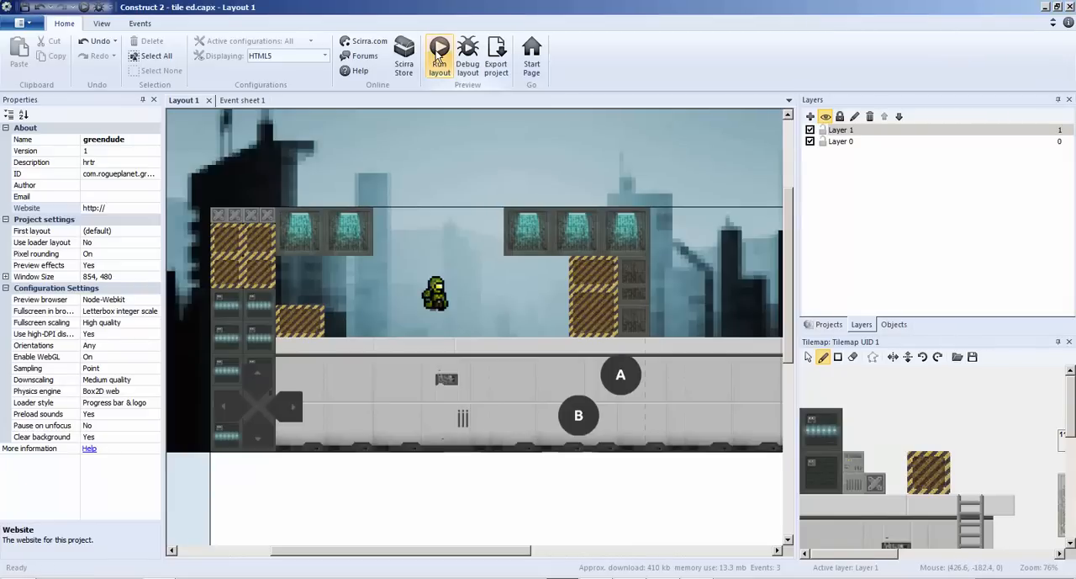
- Preview the platformer, review its project description and ID, then export with Cordova selected
left_click(439, 52)
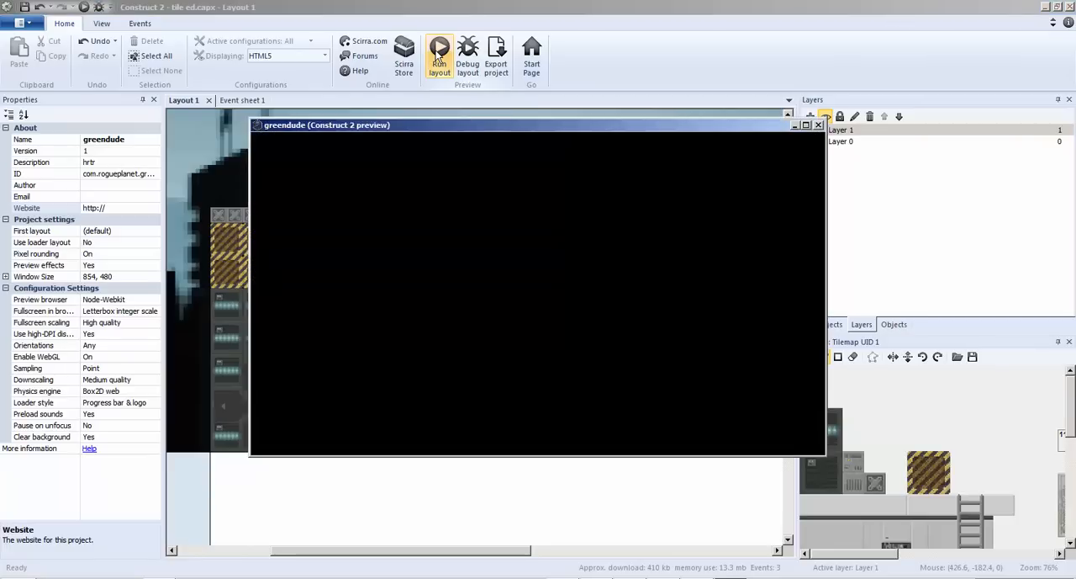
left_click(438, 55)
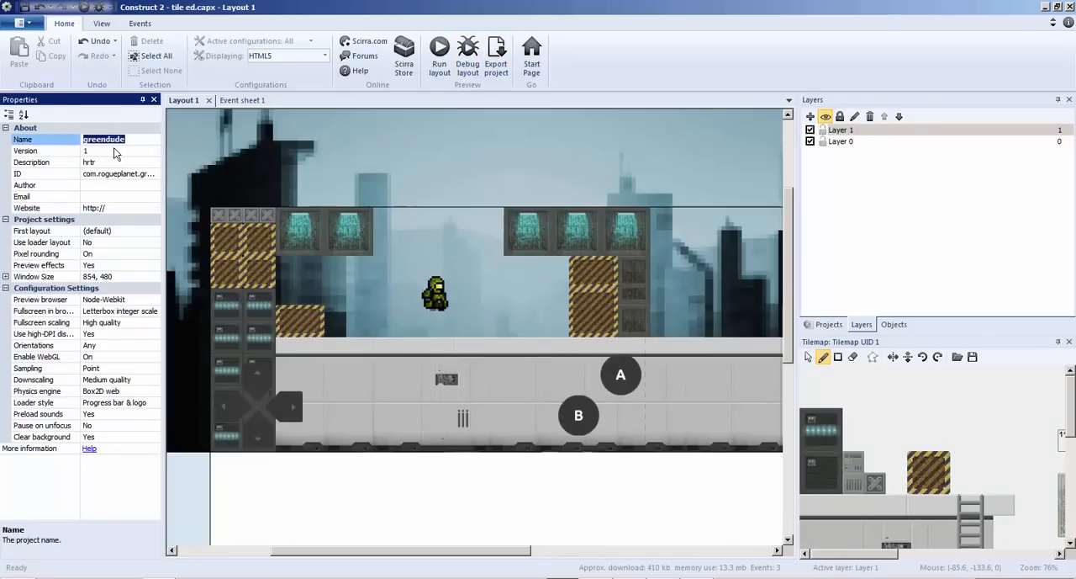
left_click(118, 162)
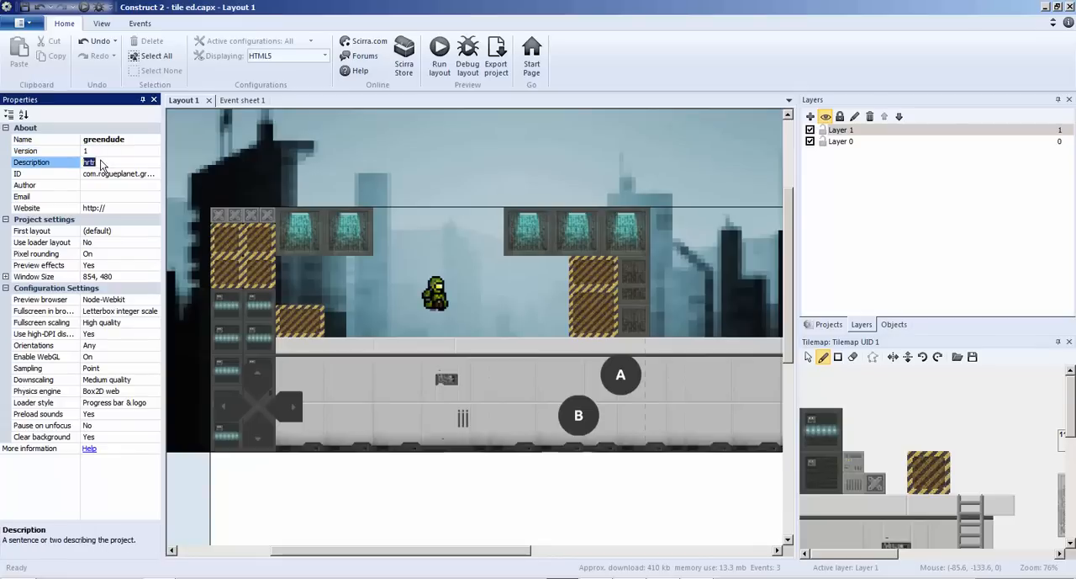
left_click(120, 173)
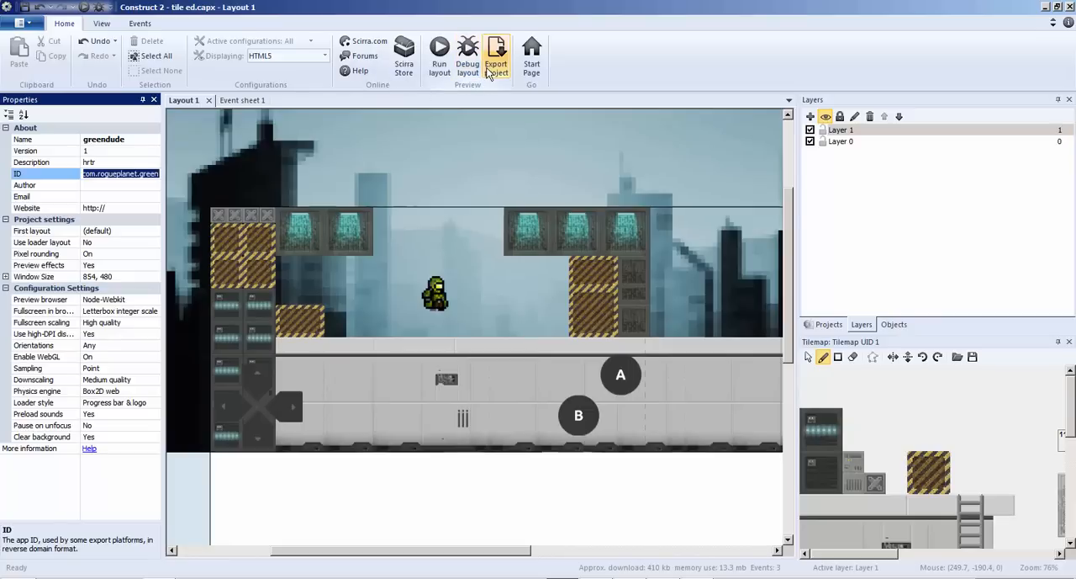
left_click(496, 55)
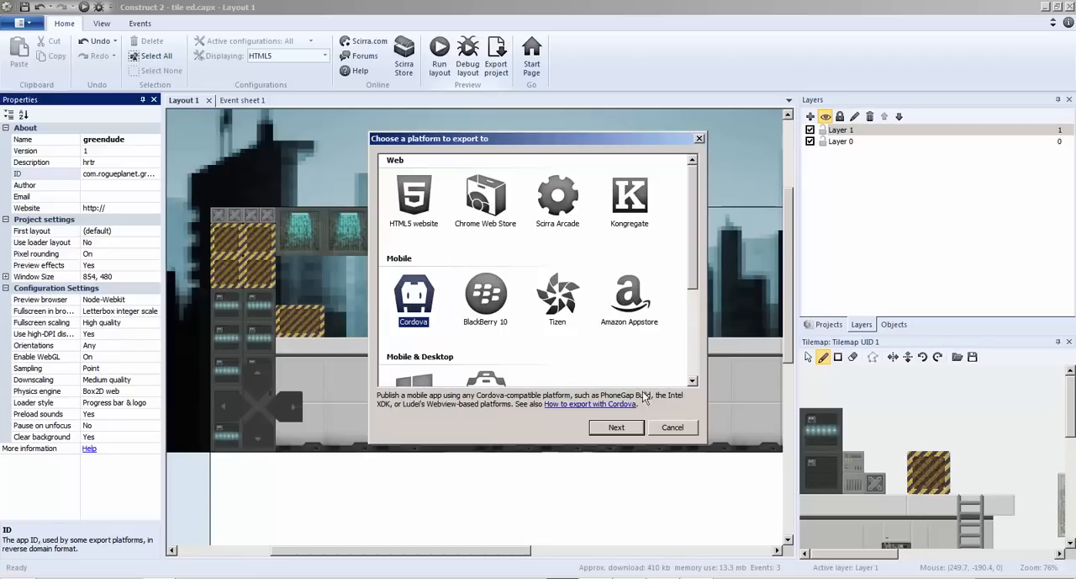
left_click(616, 427)
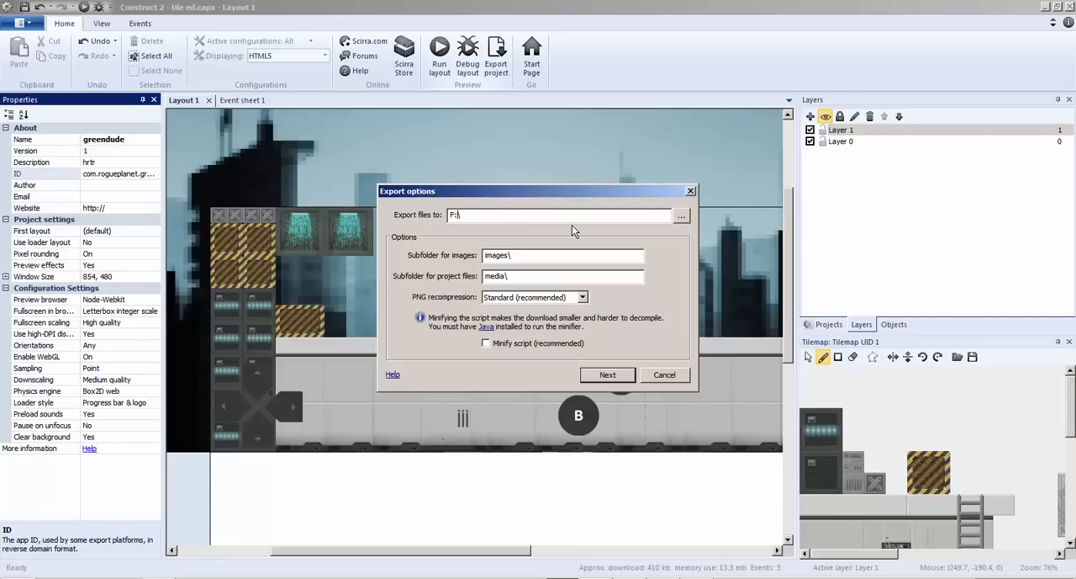
- Set the export path to F:\androidgametest\ with Standard PNG recompression, then browse for a folder
type("\\")
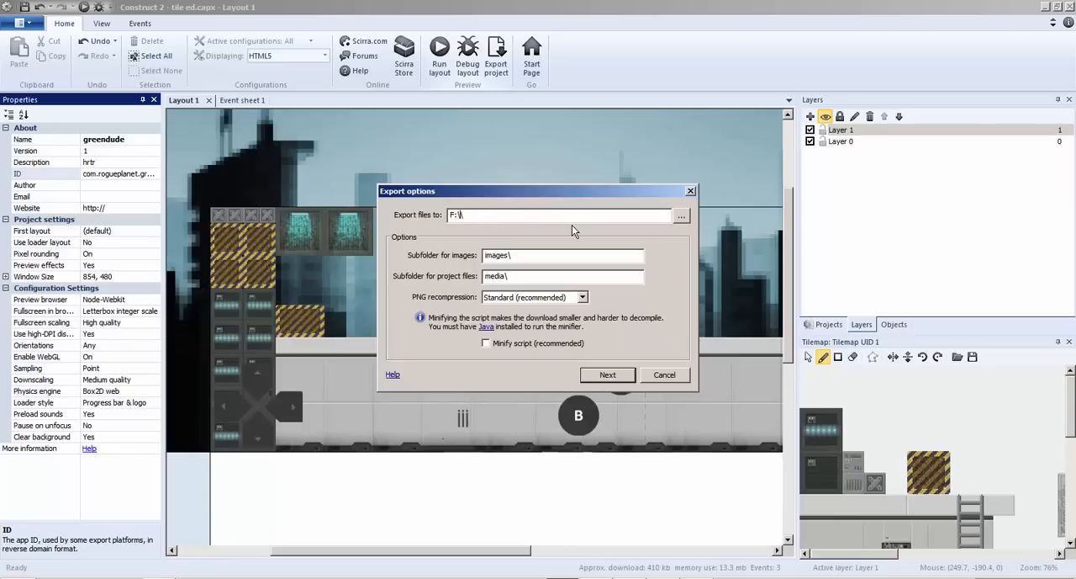
type("andro\\")
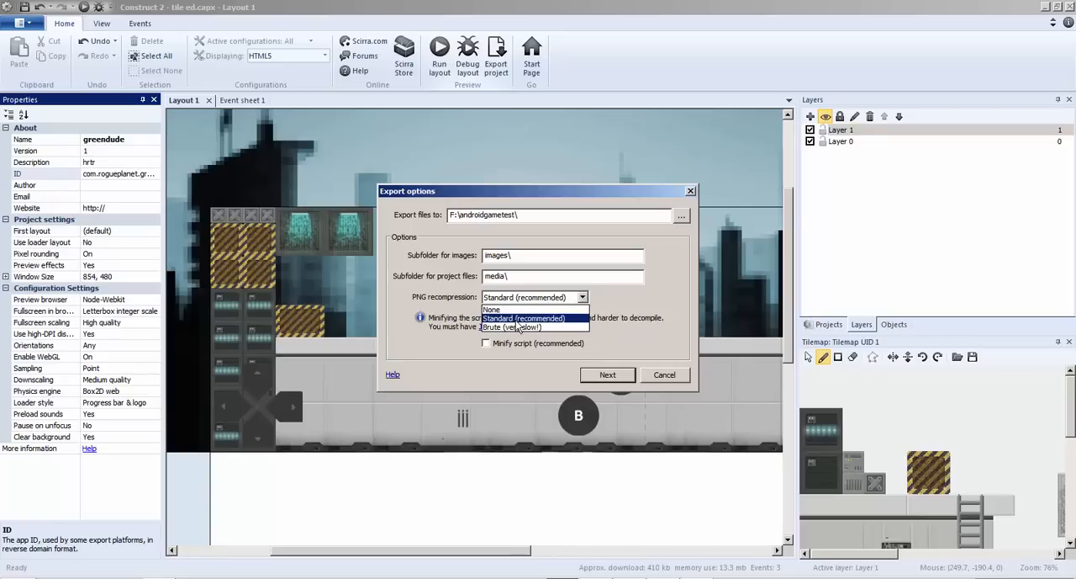
left_click(530, 318)
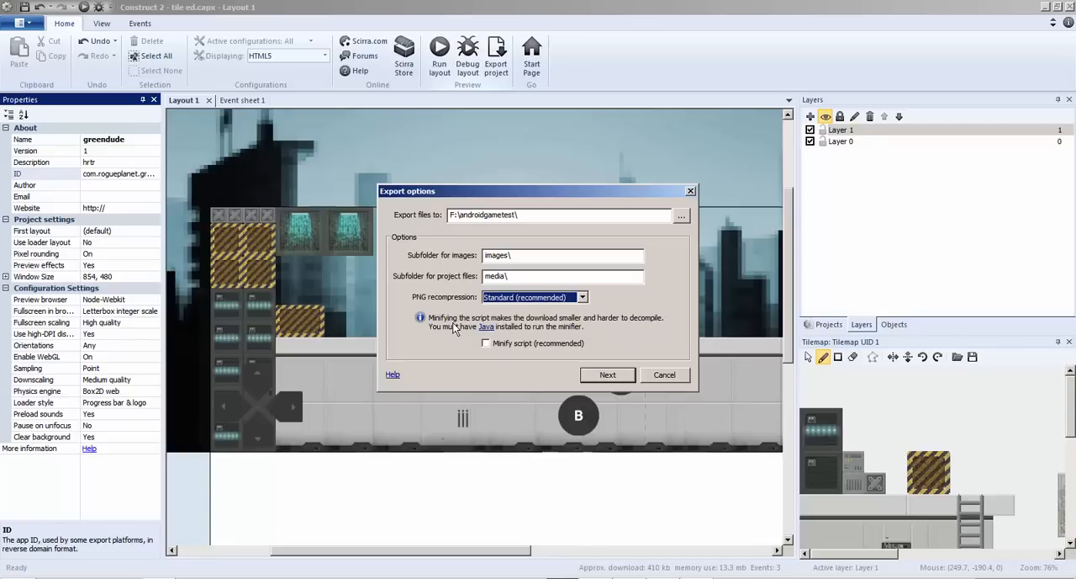
mouse_move(458, 362)
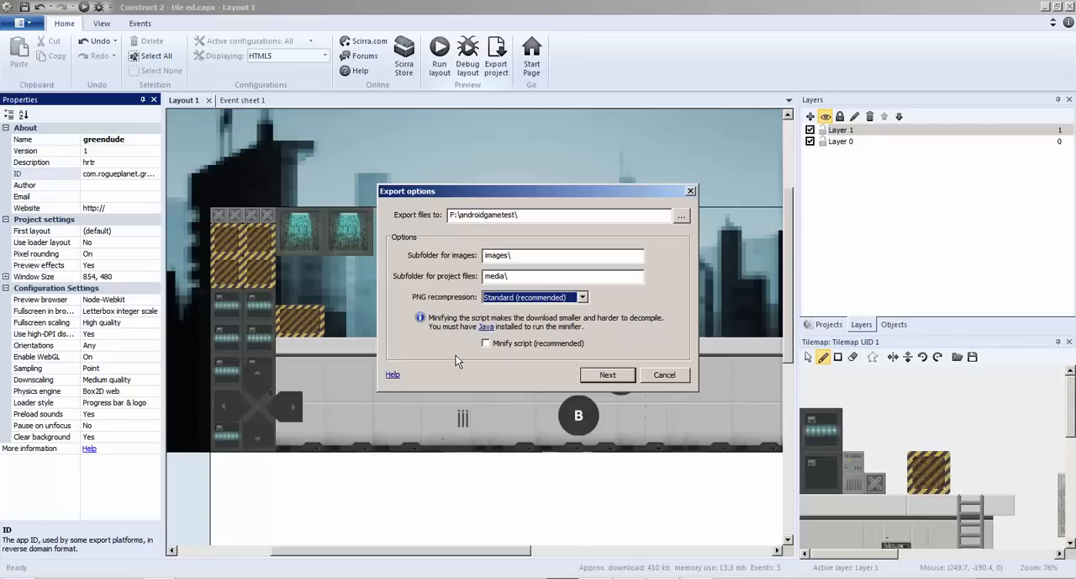
mouse_move(516, 343)
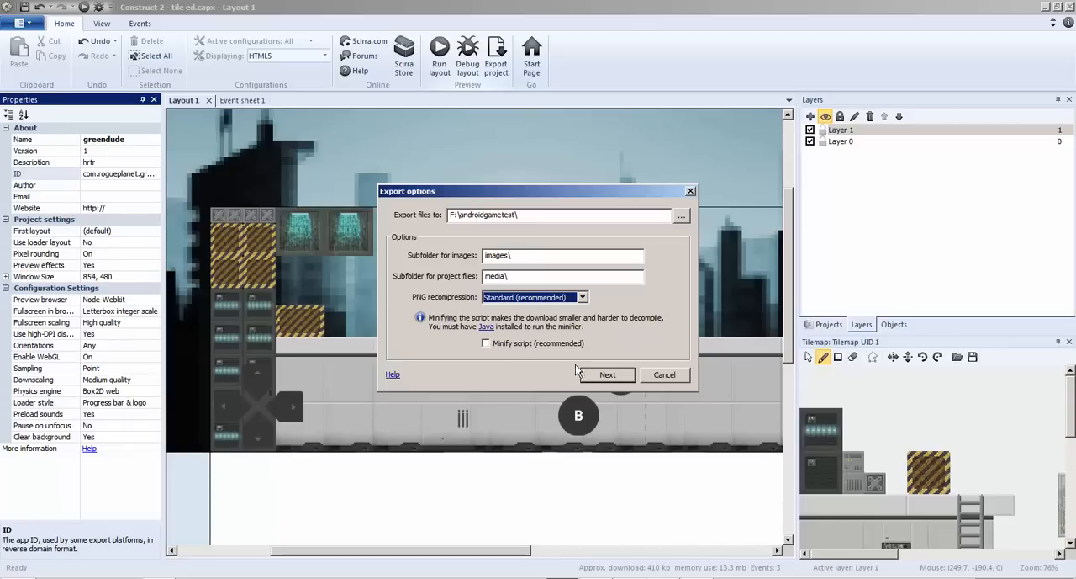
mouse_move(590, 380)
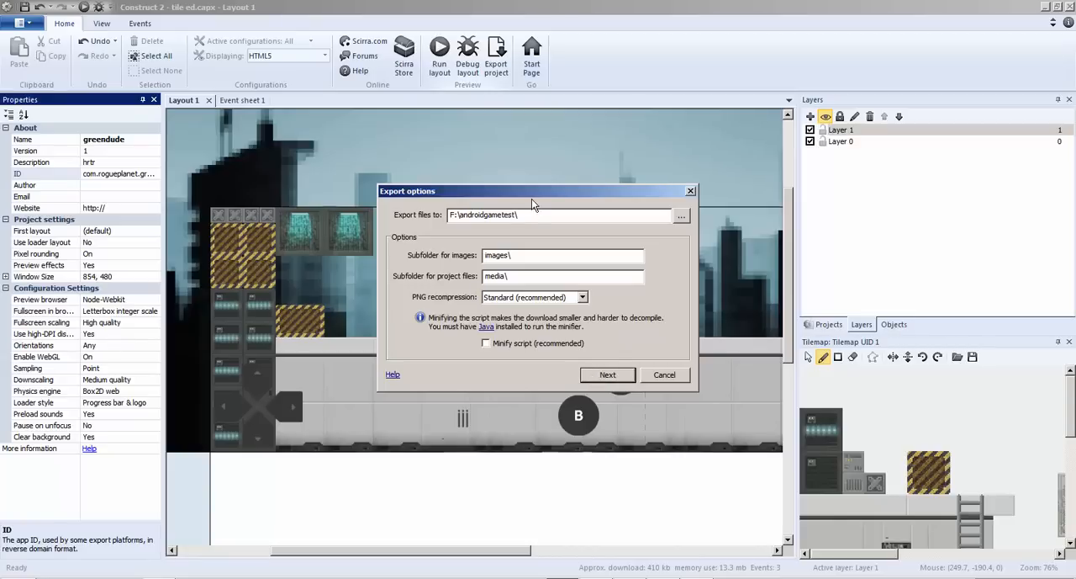
mouse_move(649, 229)
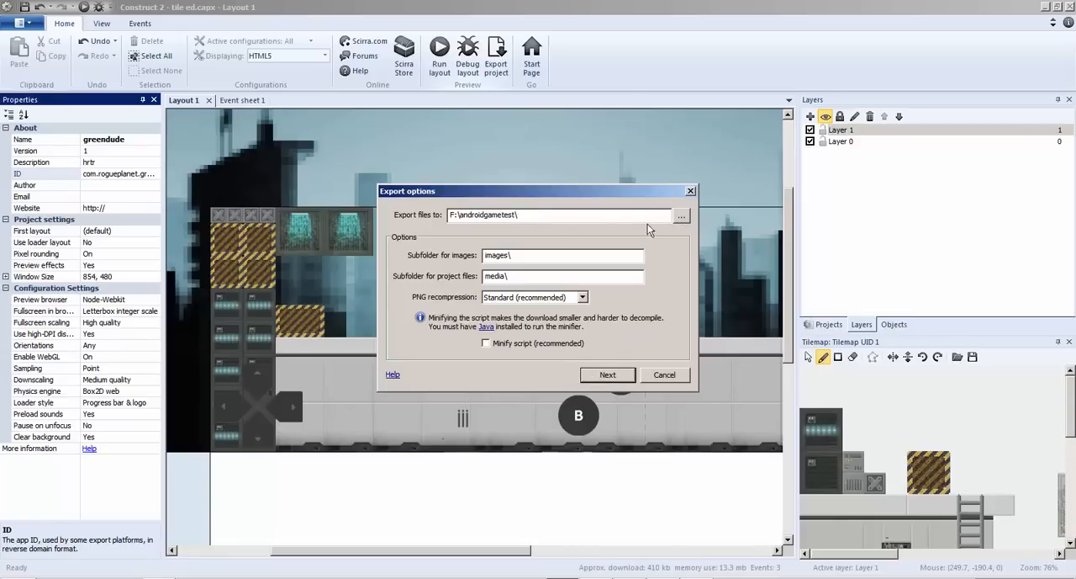
left_click(681, 214)
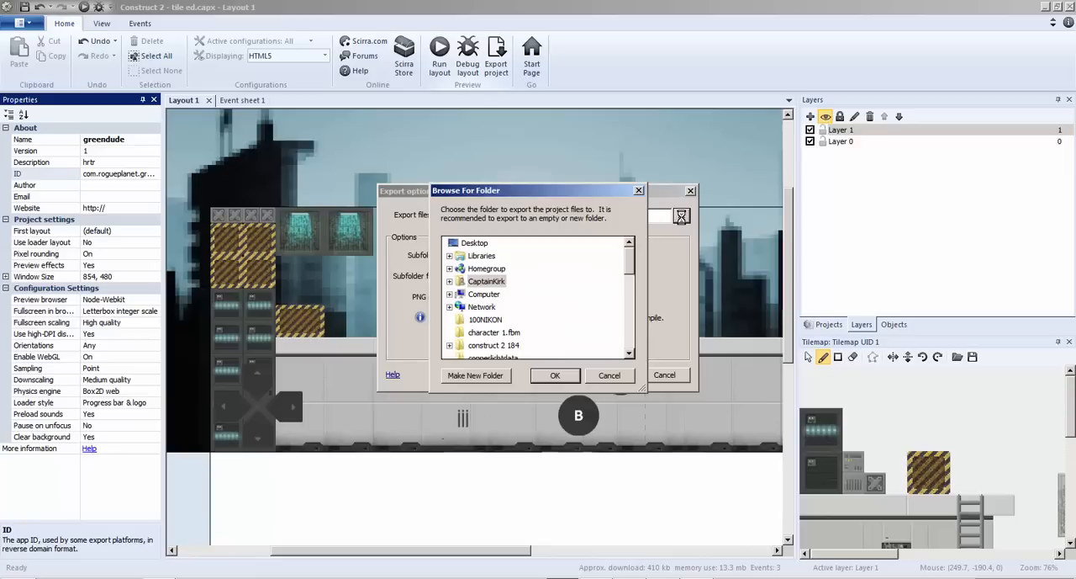
- Export into a new androidtest folder on the Desktop and continue to Cordova options
scroll("down", 3)
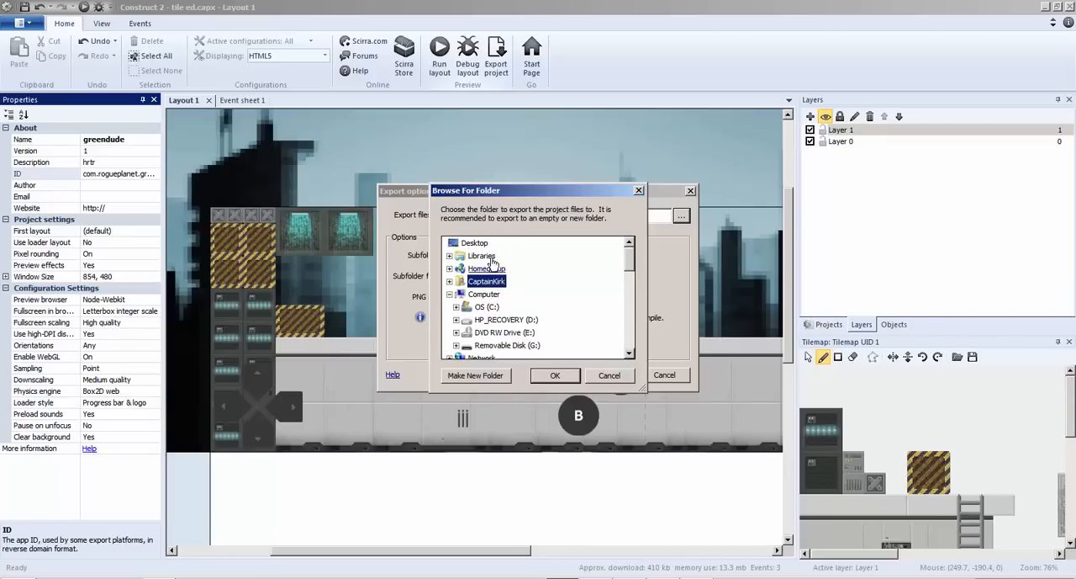
left_click(474, 243)
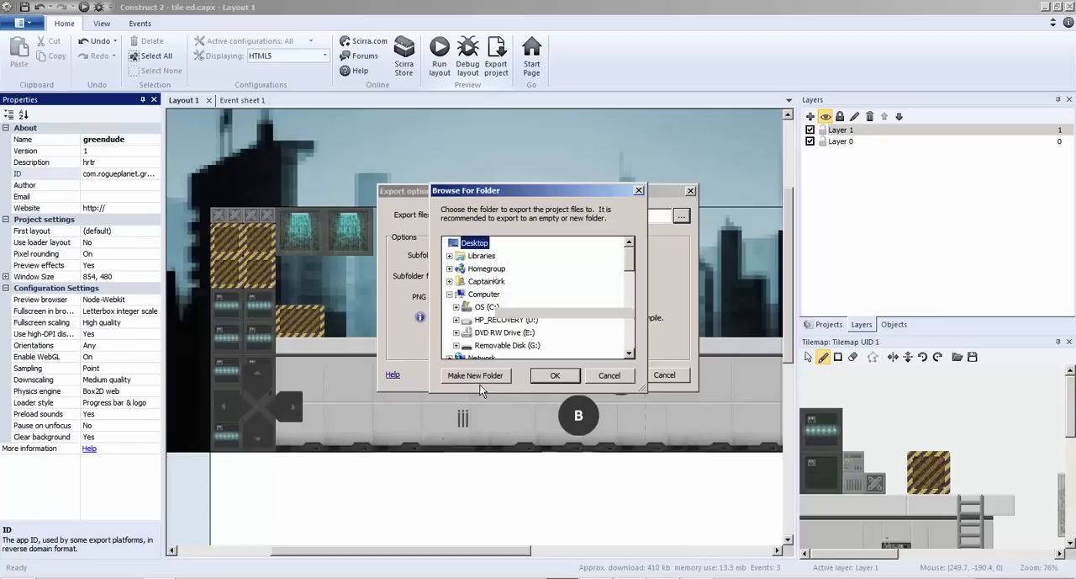
left_click(475, 375)
type("g")
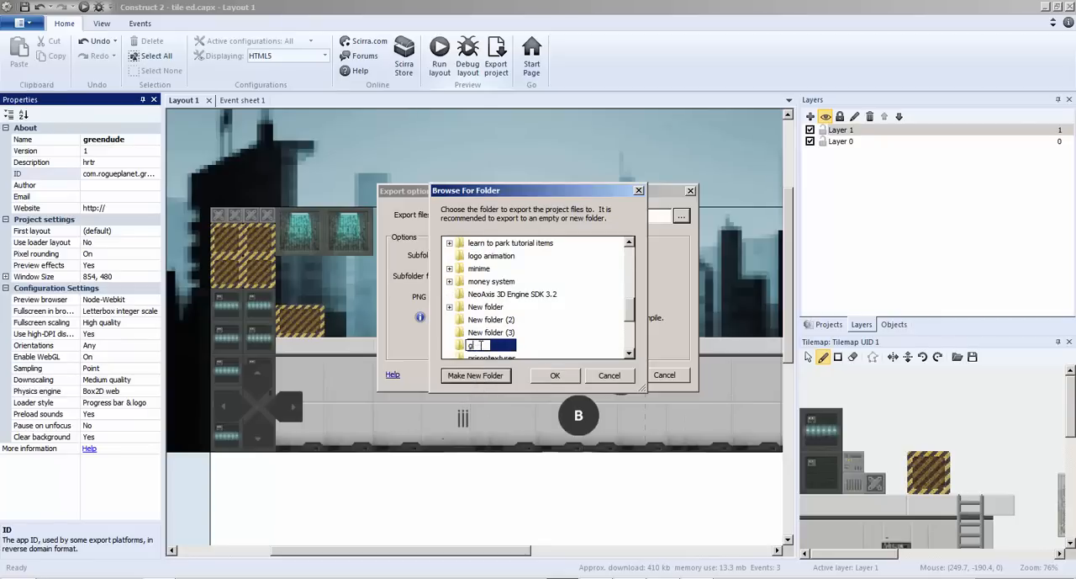
type("androidtest")
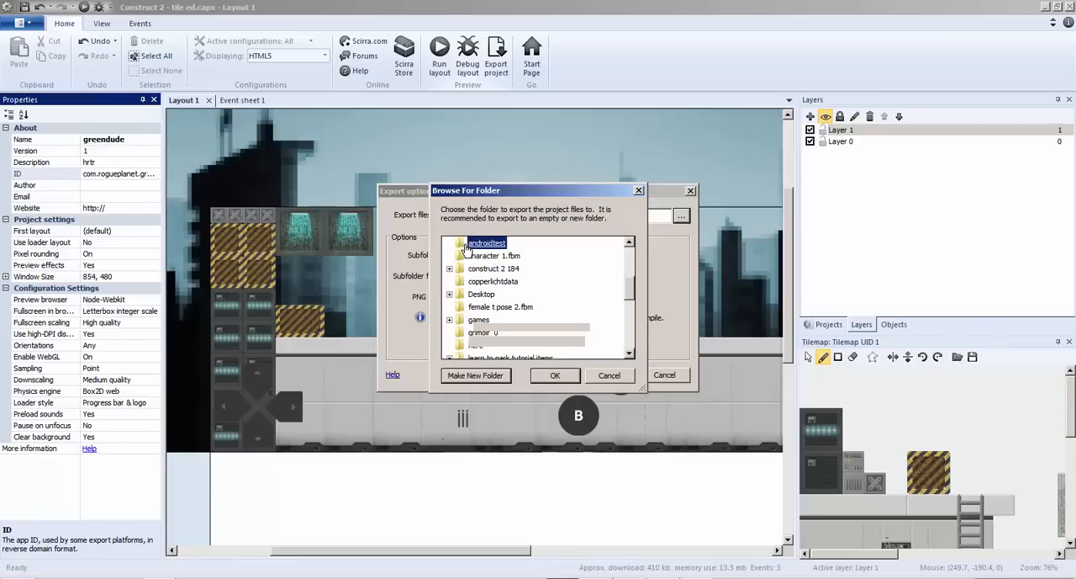
left_click(554, 375)
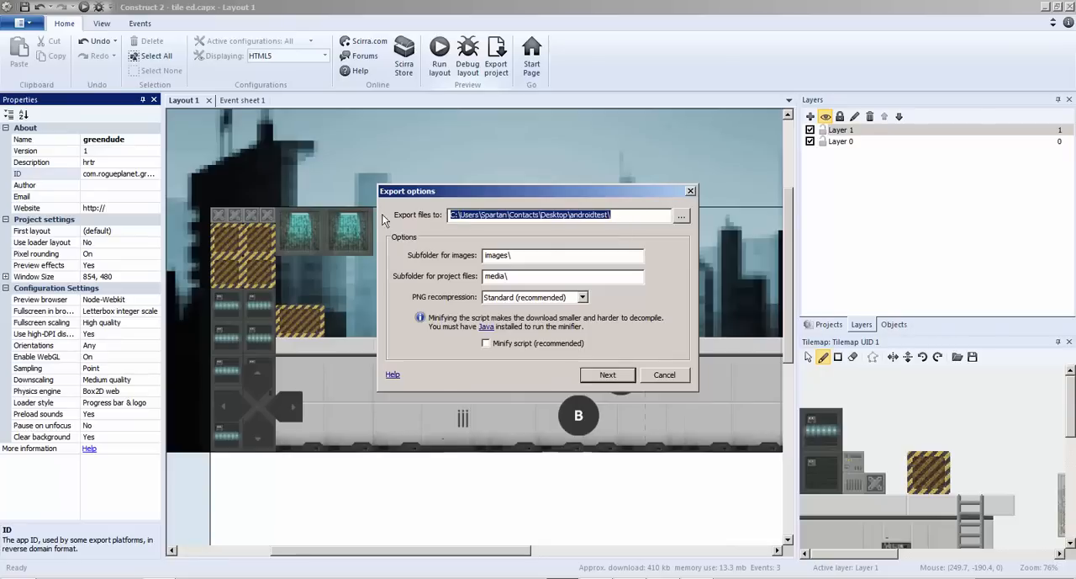
left_click(607, 374)
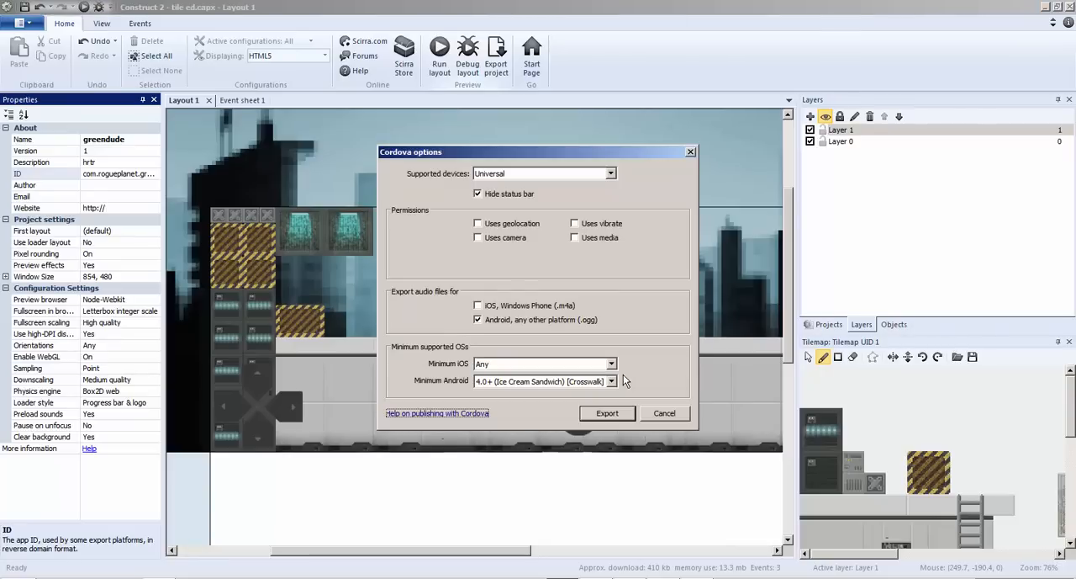
mouse_move(516, 179)
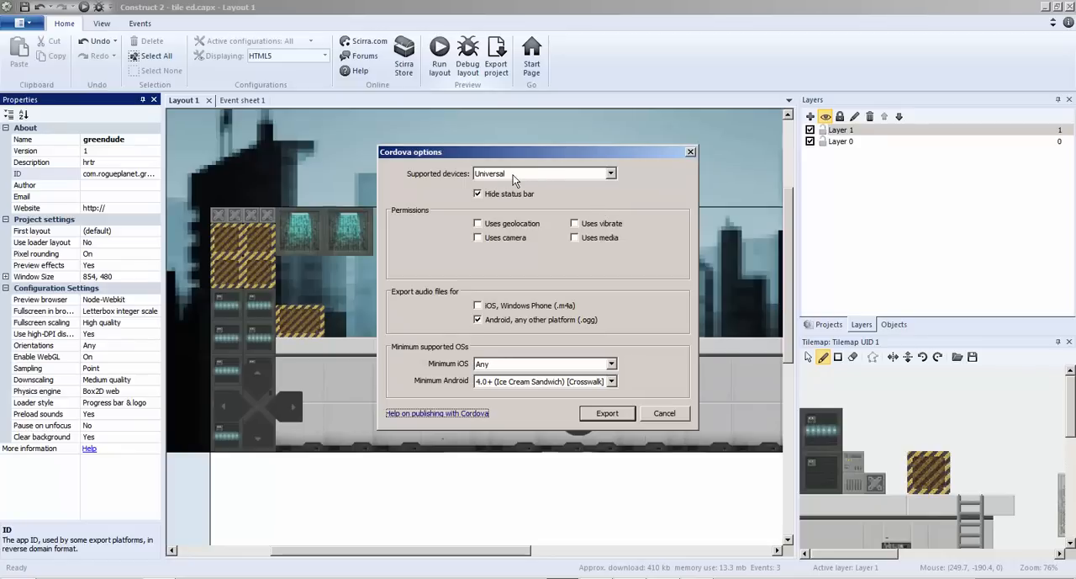
- Export for Cordova with Universal devices and minimum Android 4.0+ (Crosswalk)
left_click(544, 174)
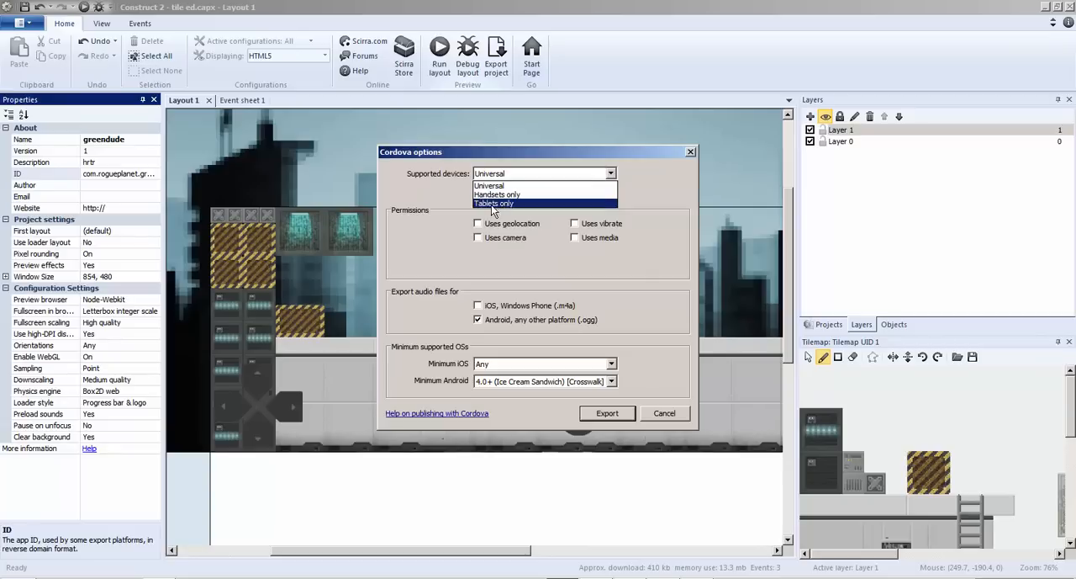
left_click(490, 186)
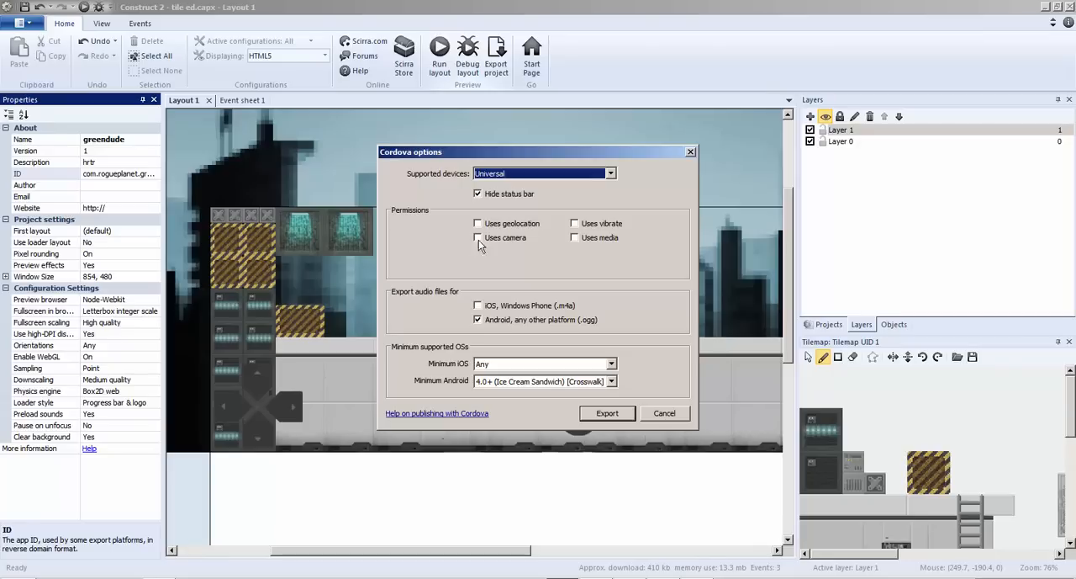
mouse_move(539, 256)
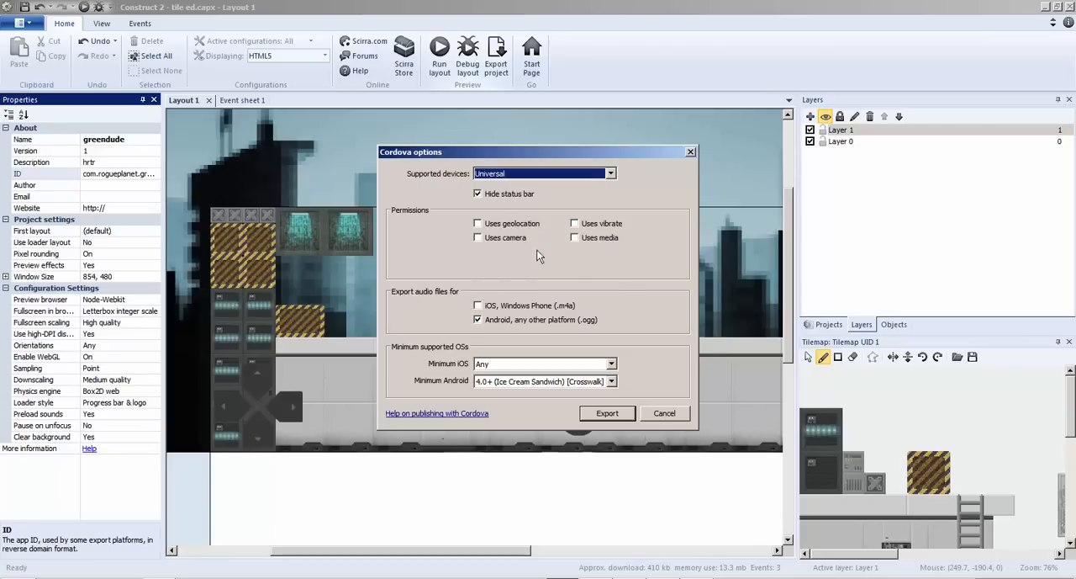
mouse_move(409, 298)
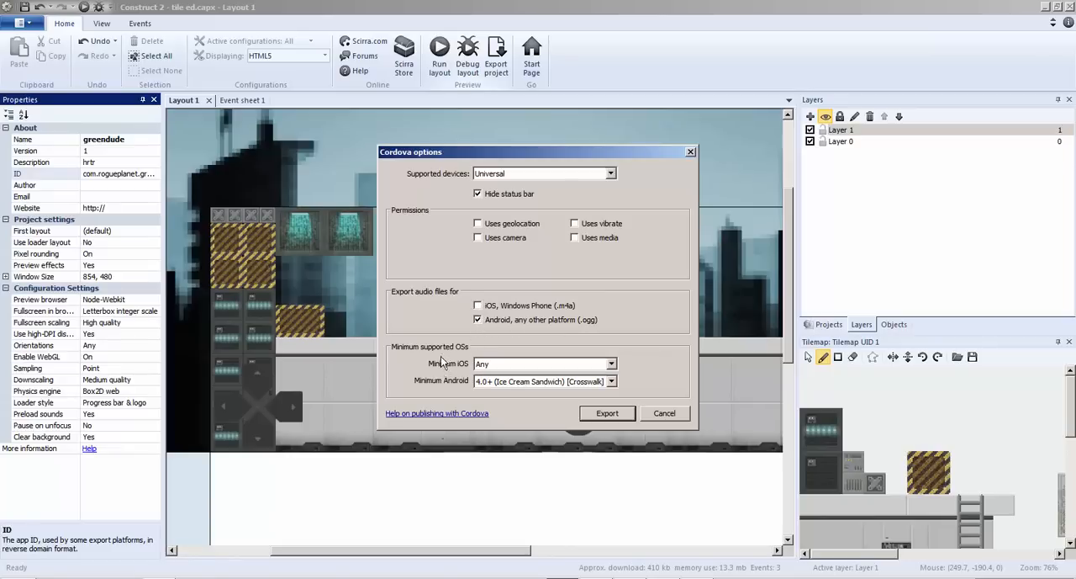
mouse_move(502, 376)
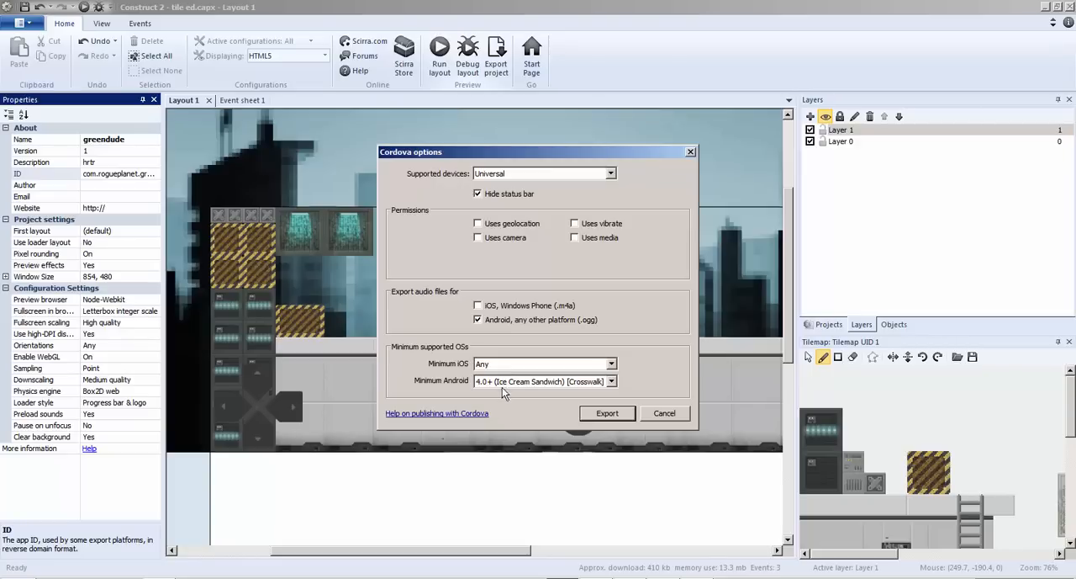
left_click(610, 381)
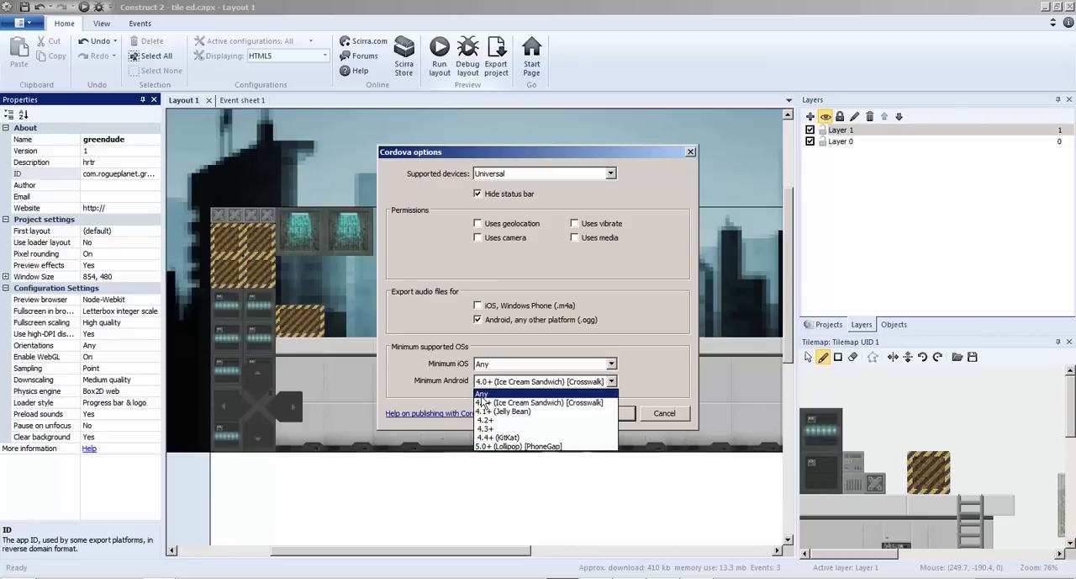
left_click(538, 402)
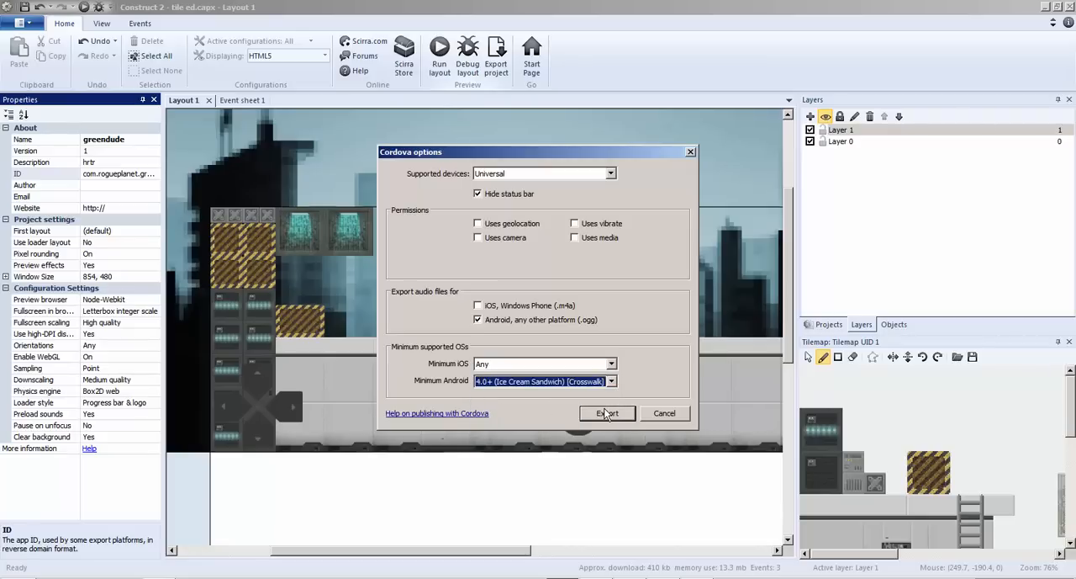
left_click(608, 412)
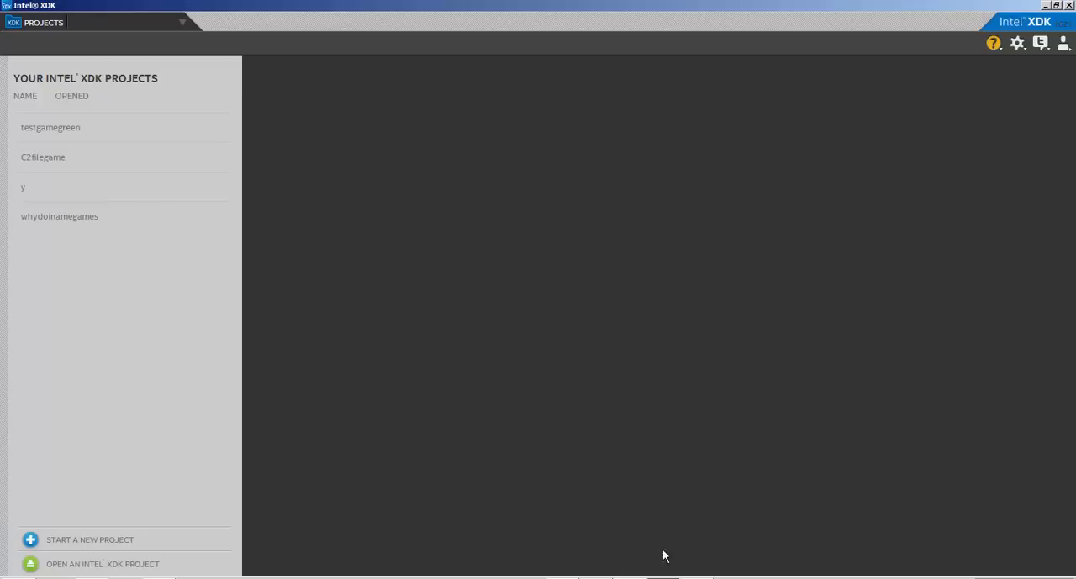
mouse_move(140, 538)
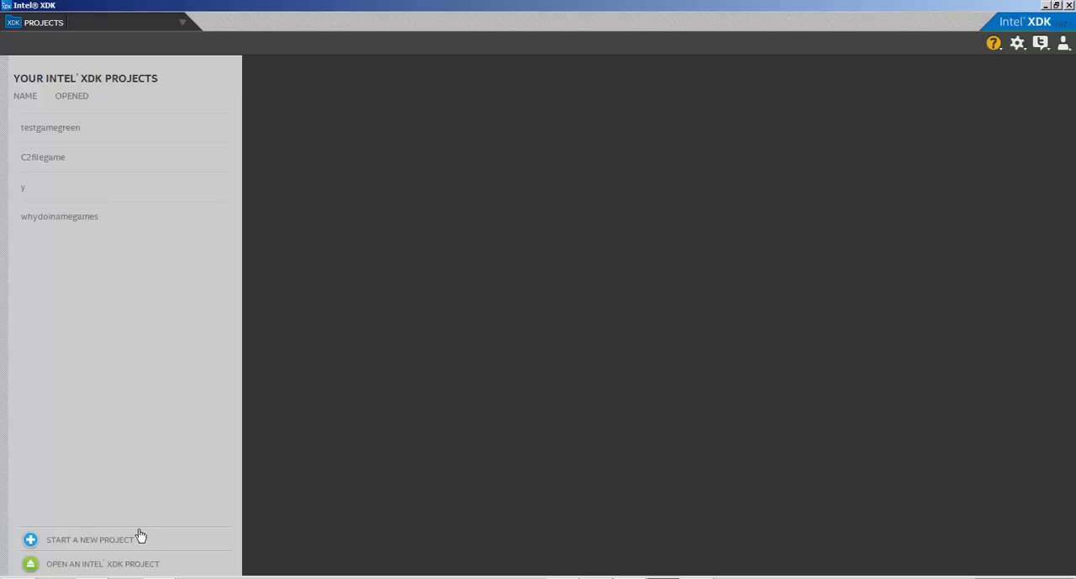
mouse_move(354, 266)
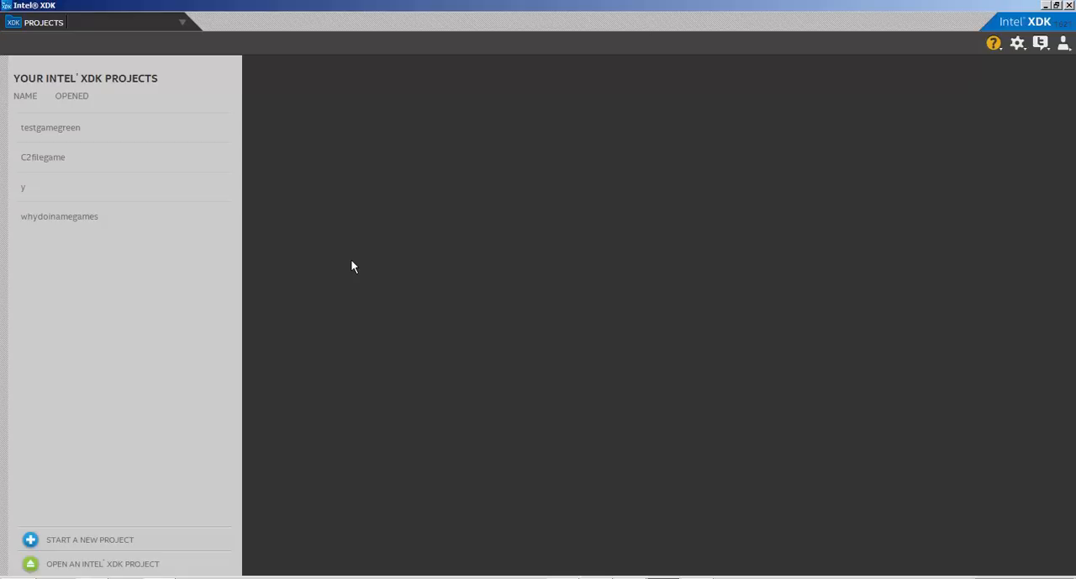
mouse_move(154, 260)
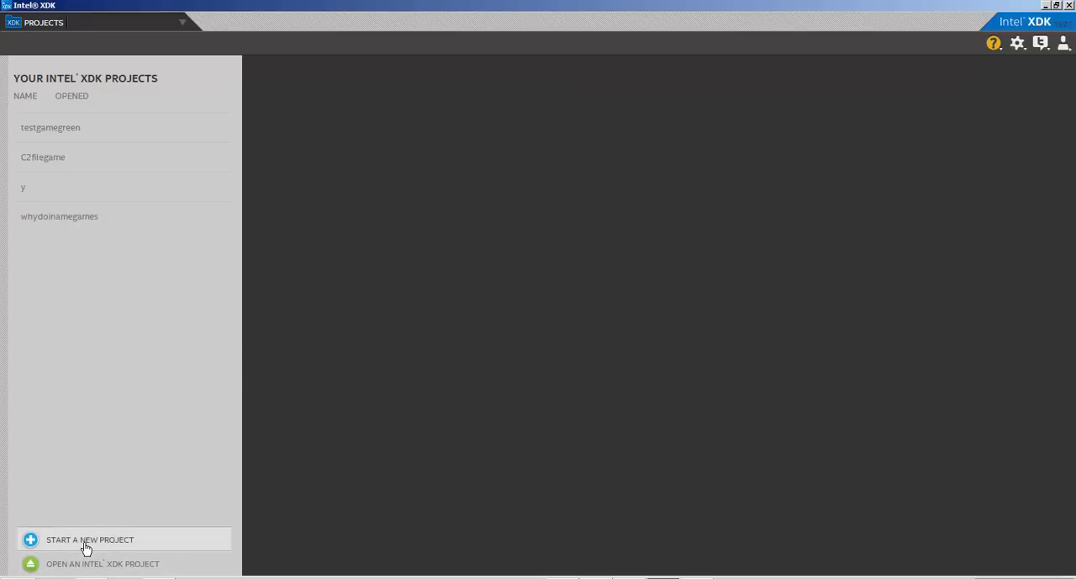
- Go to Start a New Project from the Intel XDK Projects page
left_click(90, 539)
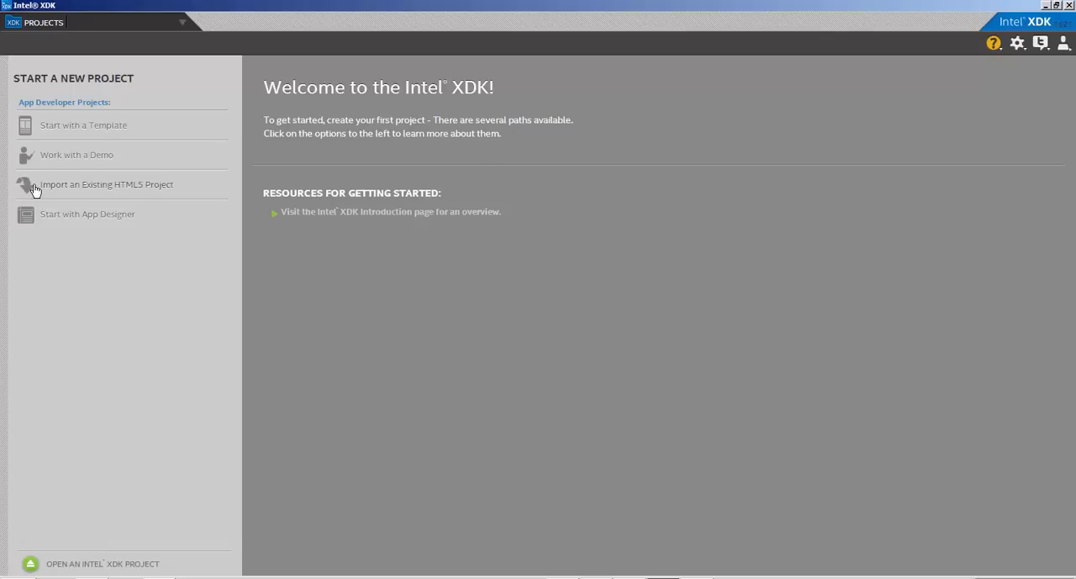
- Import the Desktop androidtest folder as an existing HTML5 project named 'game'
left_click(107, 184)
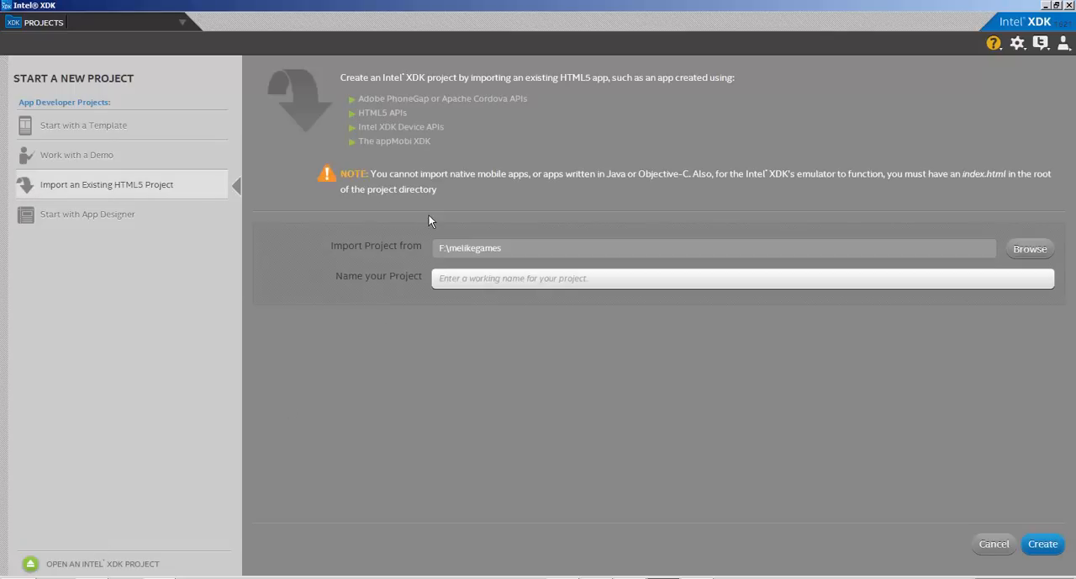
left_click(1029, 248)
type(":\\Users\\Spartan\\Contacts\\Desktop\\androidtest")
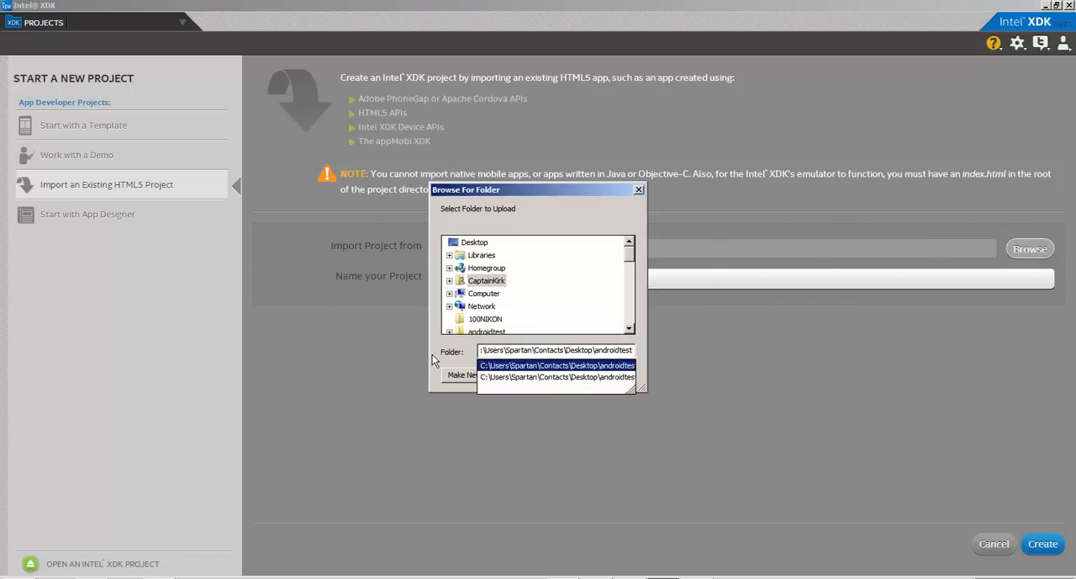
left_click(555, 350)
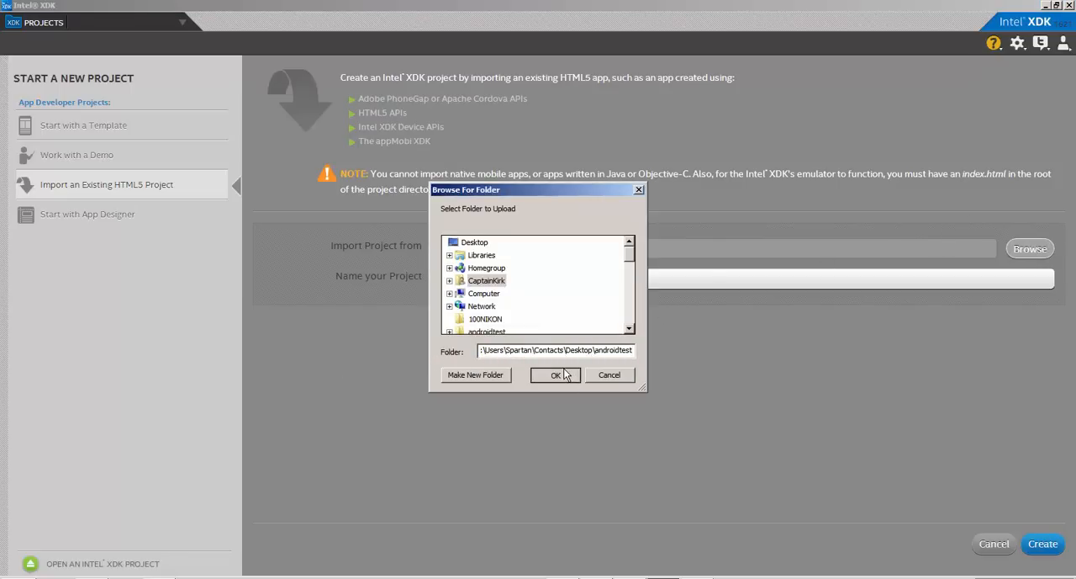
left_click(555, 375)
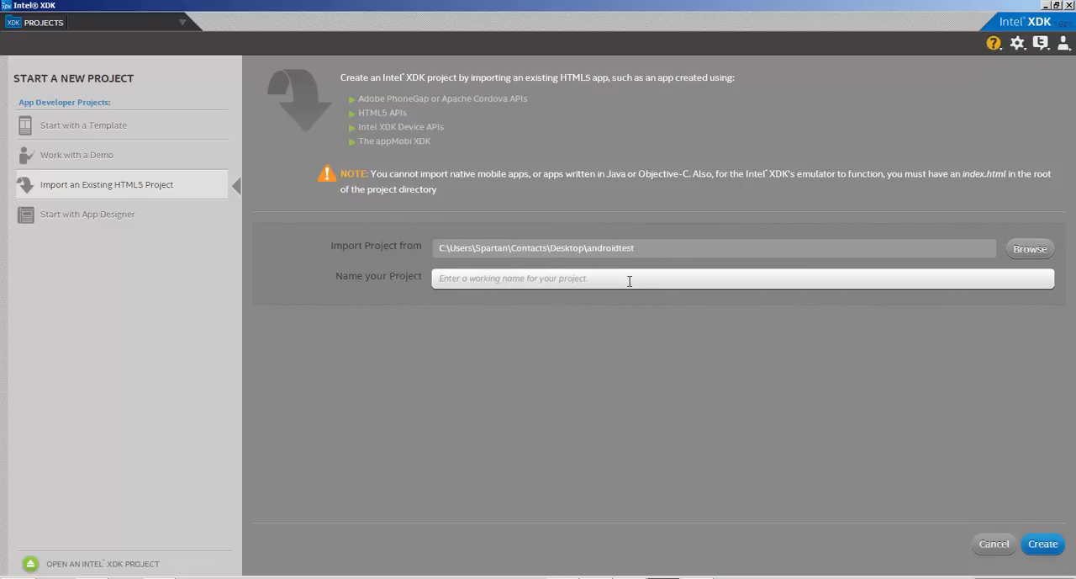
type("game")
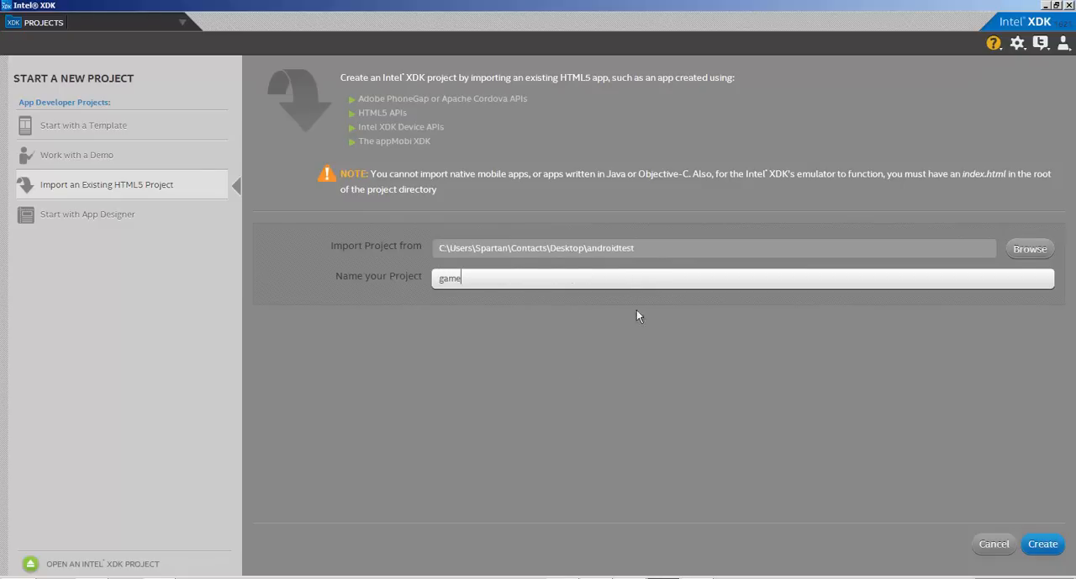
left_click(1042, 543)
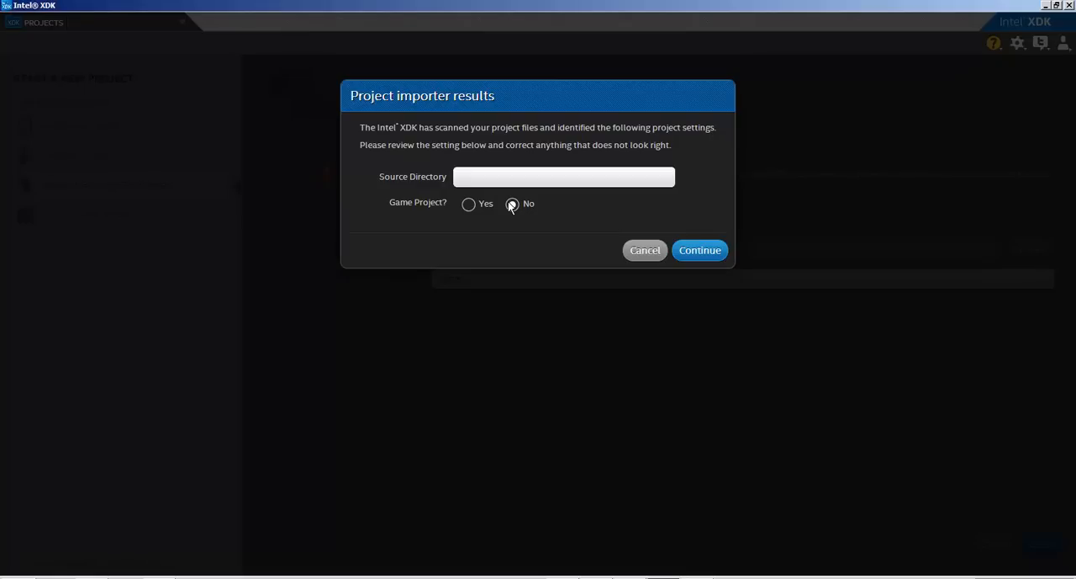
- Mark the import as a game project with engine C2 and continue
left_click(468, 203)
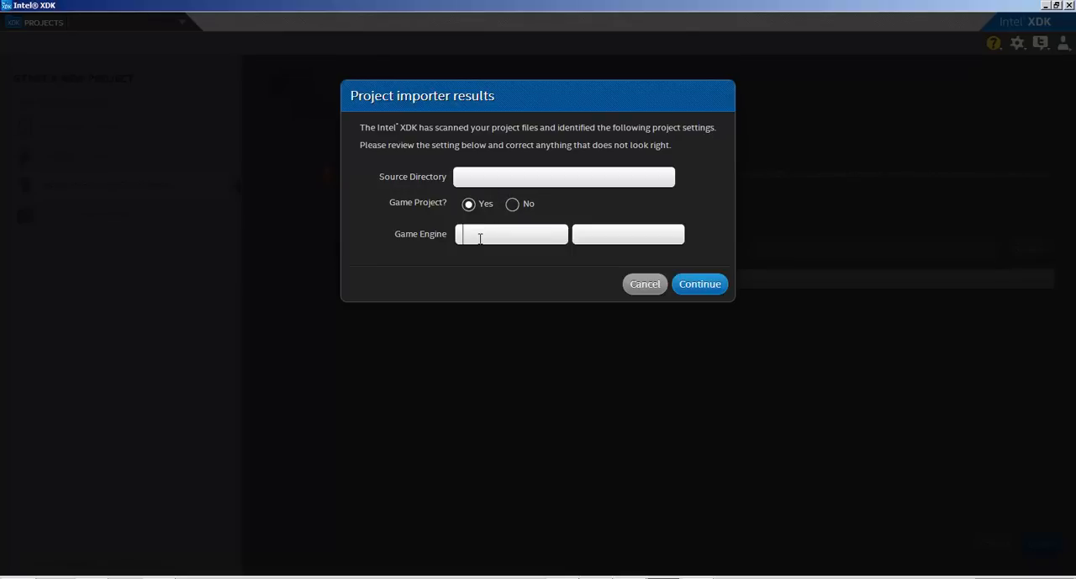
type("C2")
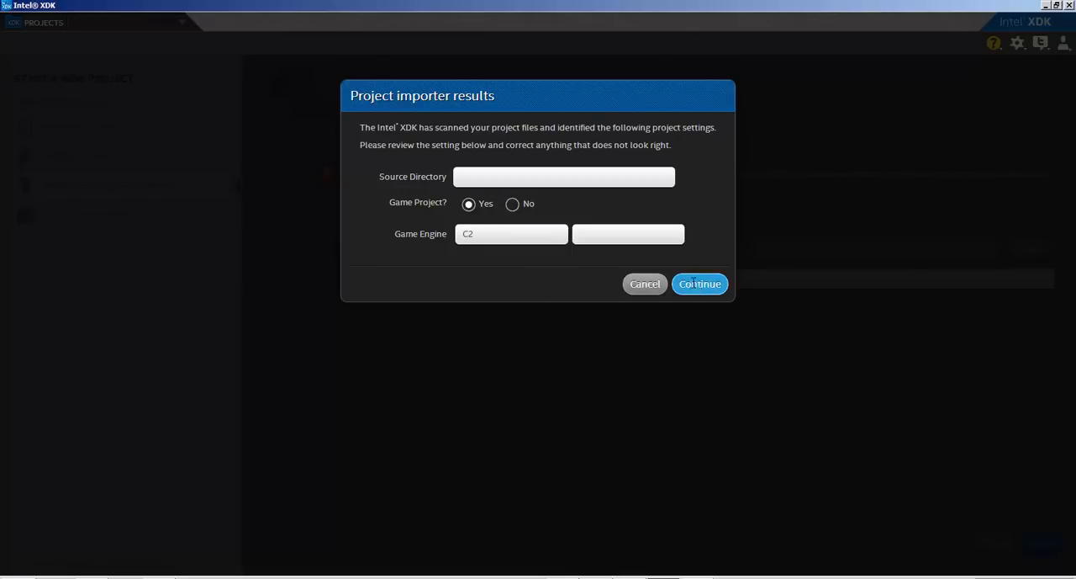
left_click(699, 283)
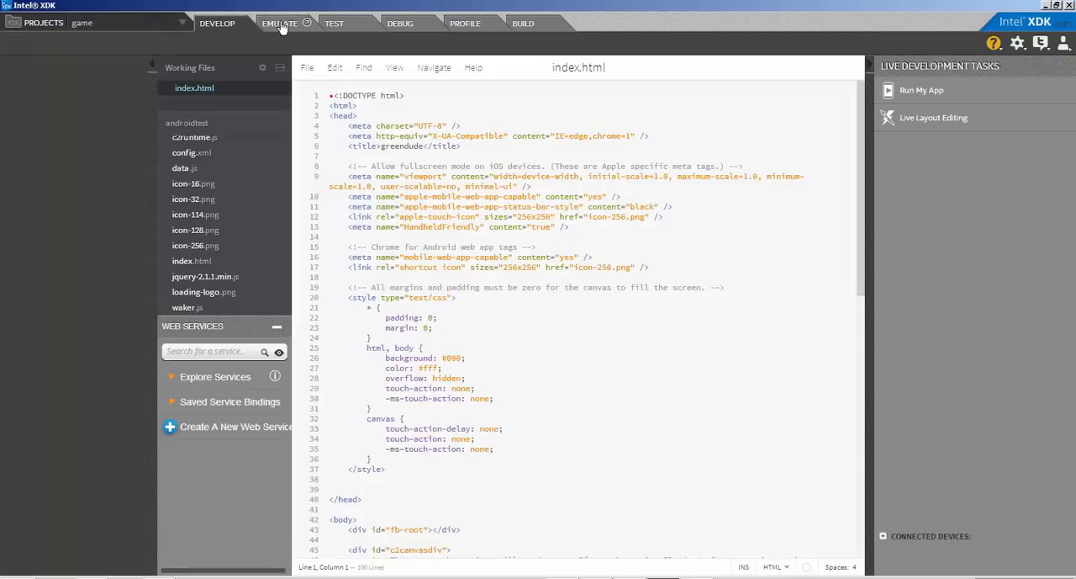
- Run the game in the emulator on a Samsung Galaxy S, then view it on an Apple iPad
left_click(279, 23)
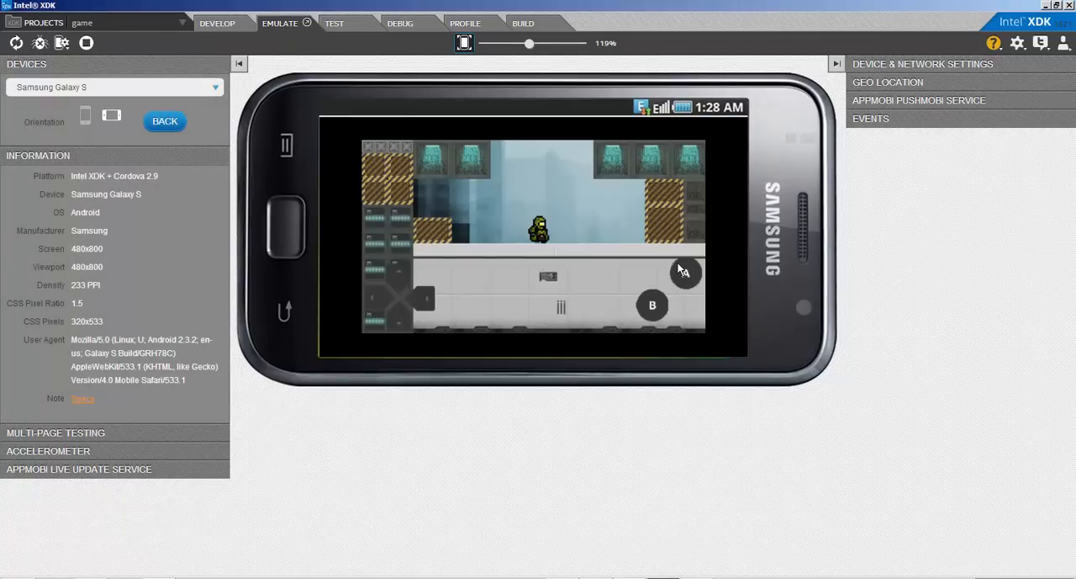
mouse_move(559, 190)
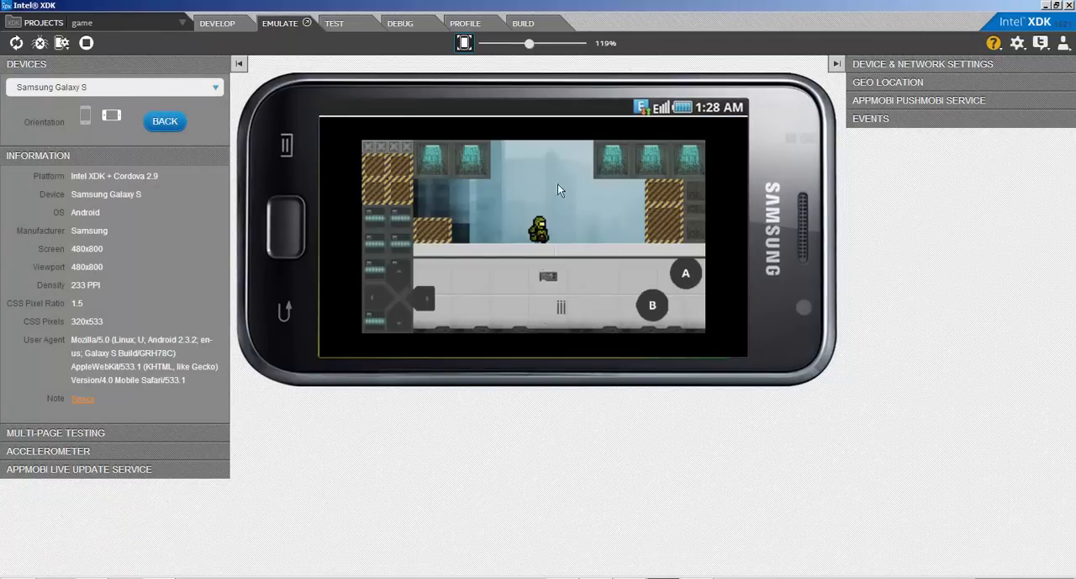
mouse_move(131, 351)
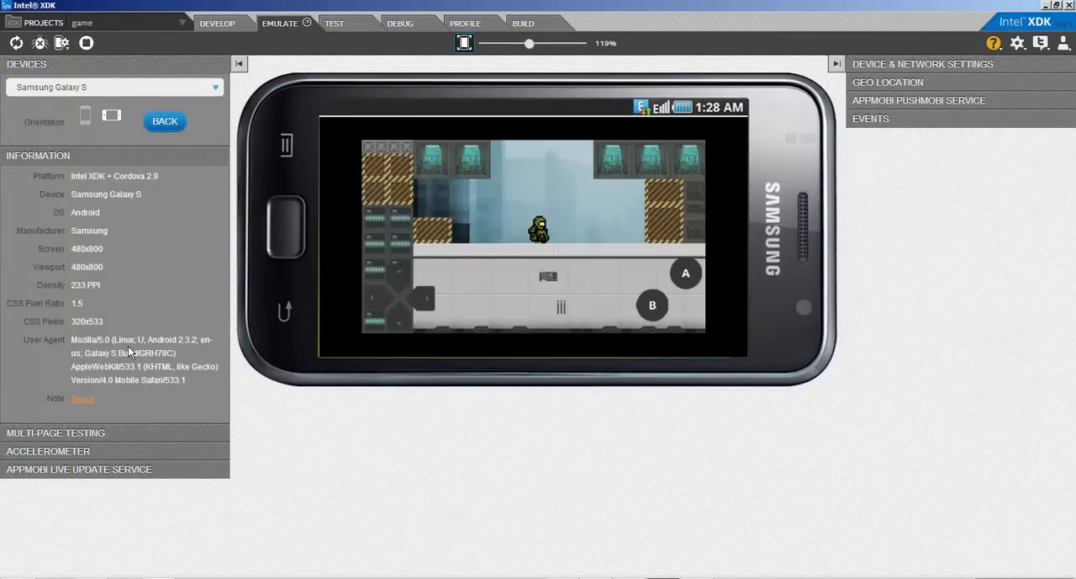
mouse_move(694, 361)
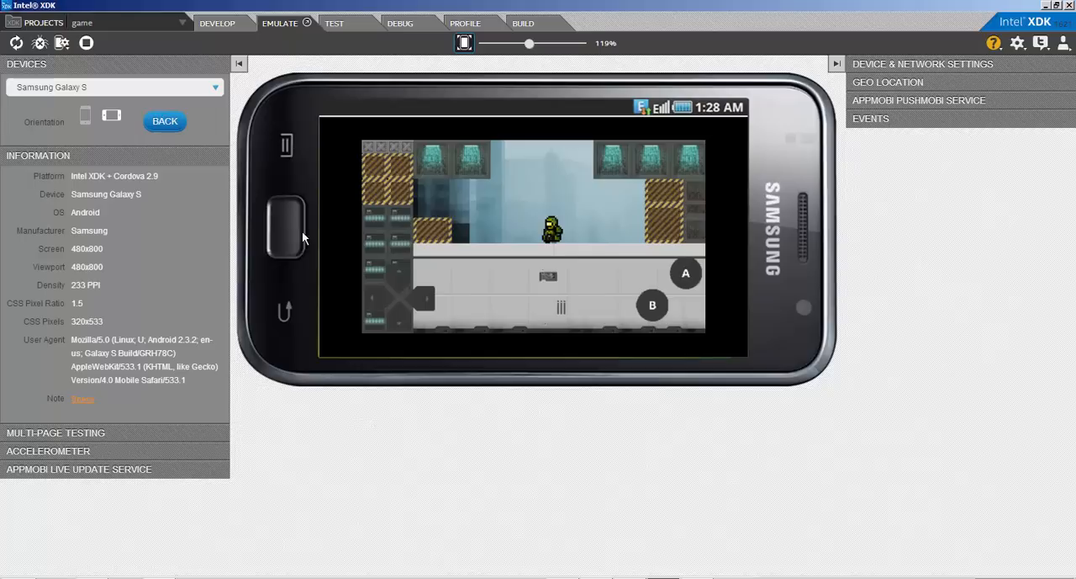
left_click(113, 86)
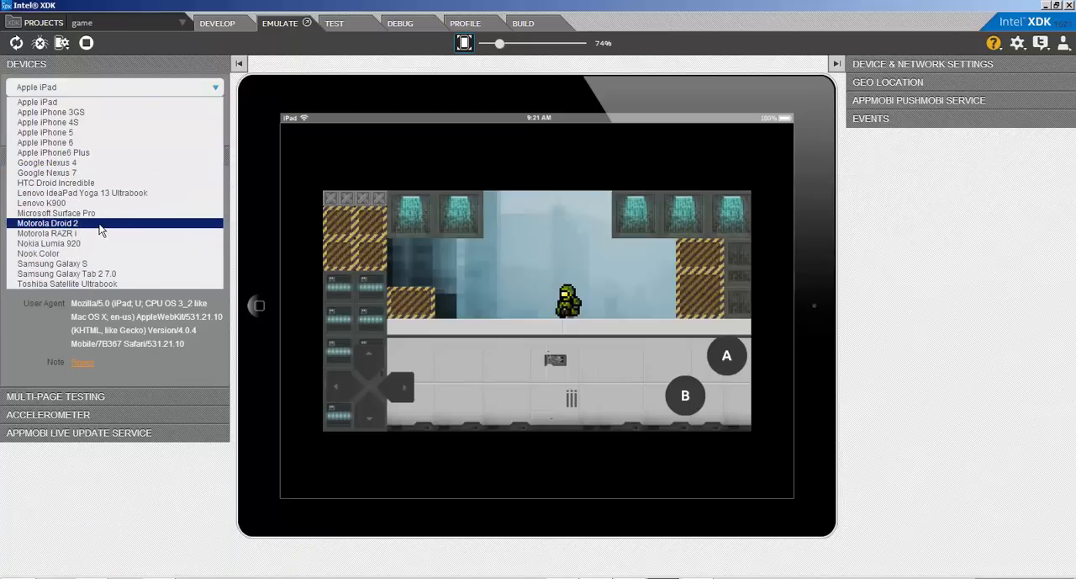
- Emulate the game on a landscape Samsung Galaxy Tab 2 7.0, then go to Build
left_click(51, 263)
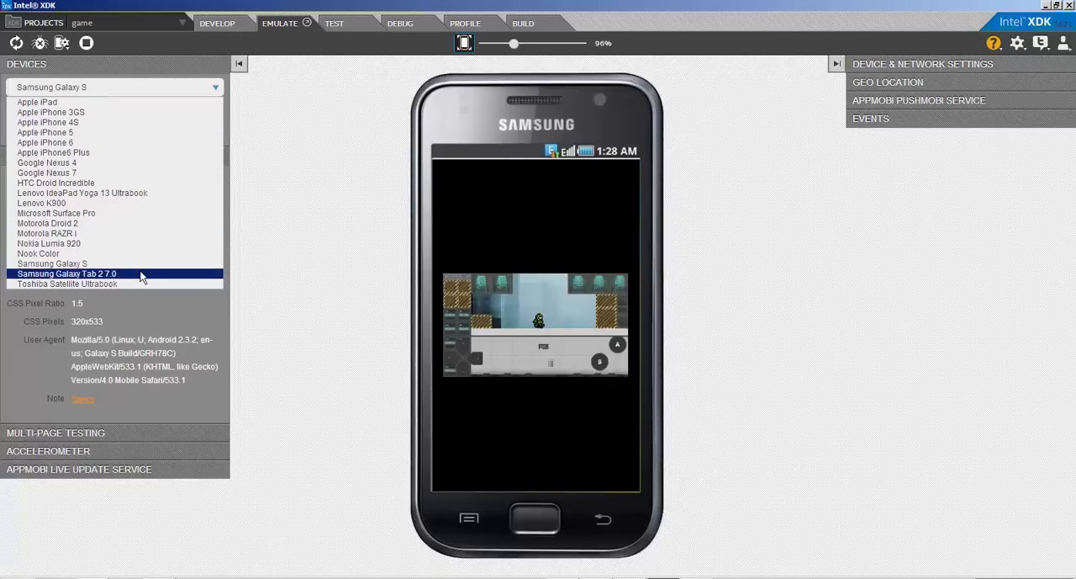
left_click(67, 273)
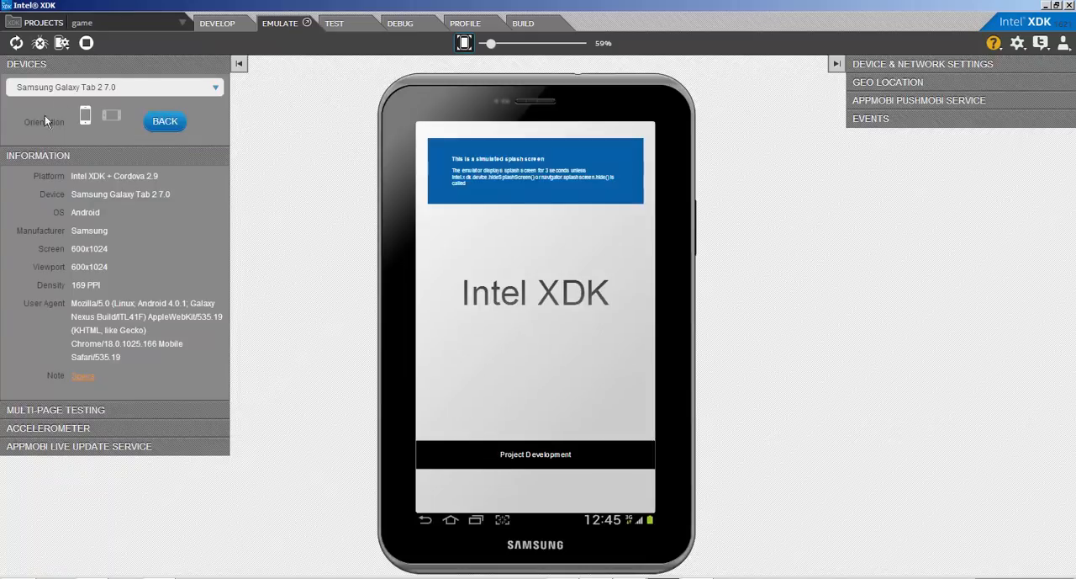
left_click(111, 116)
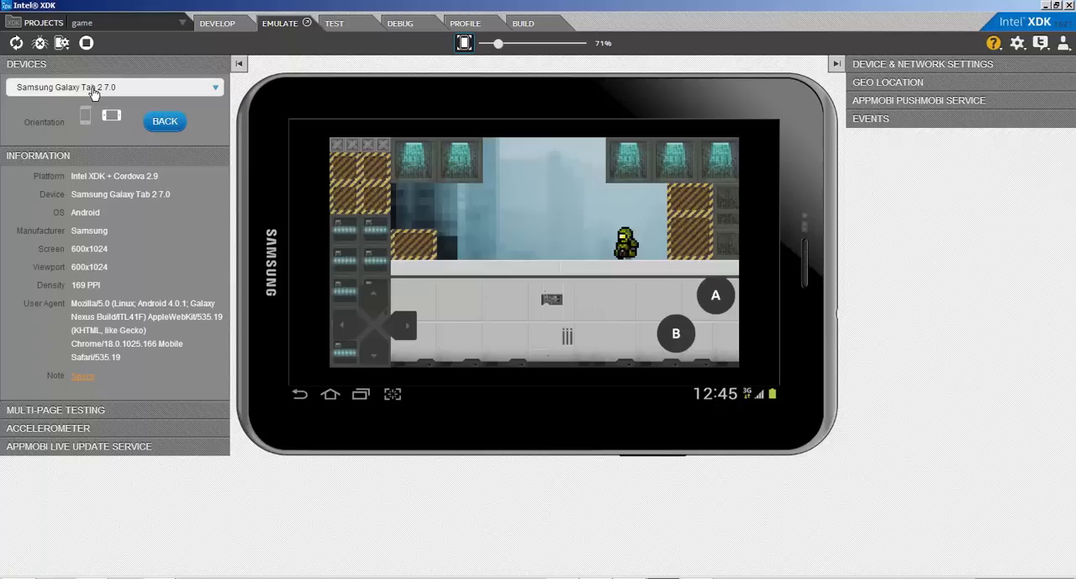
mouse_move(303, 195)
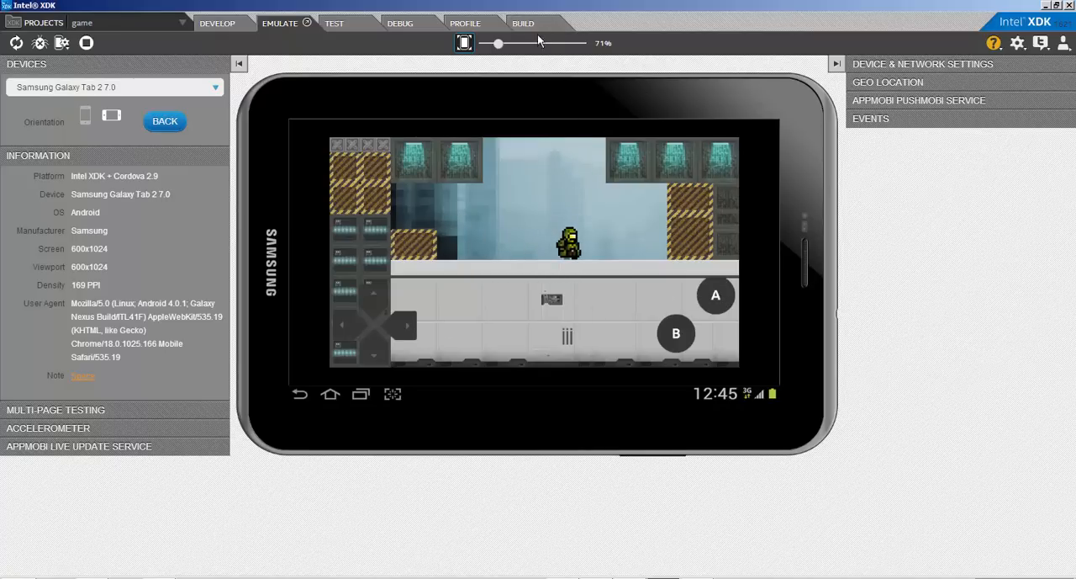
left_click(523, 22)
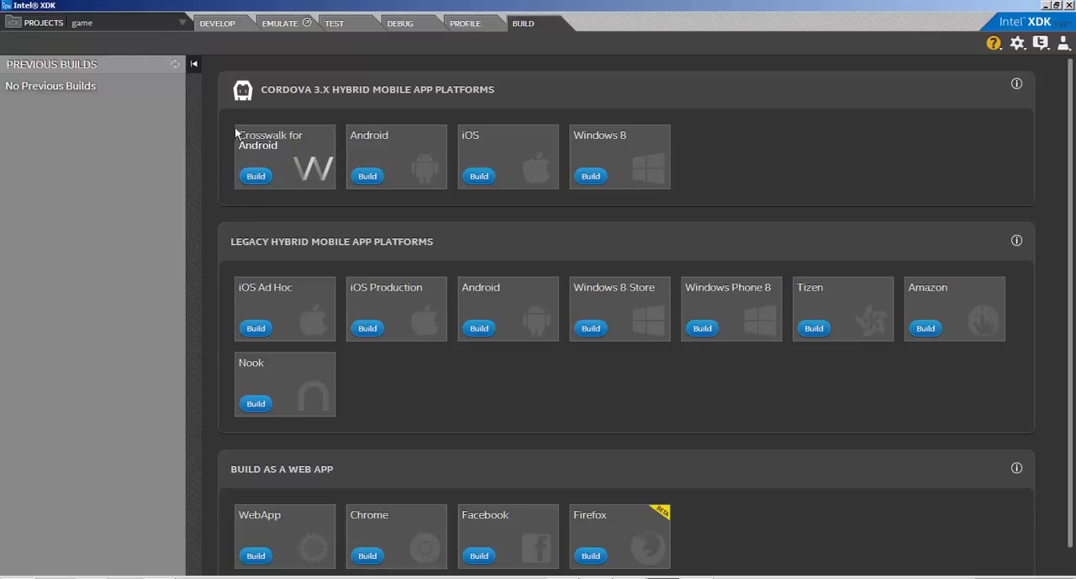
- Start a Crosswalk for Android build of the game project
left_click(256, 176)
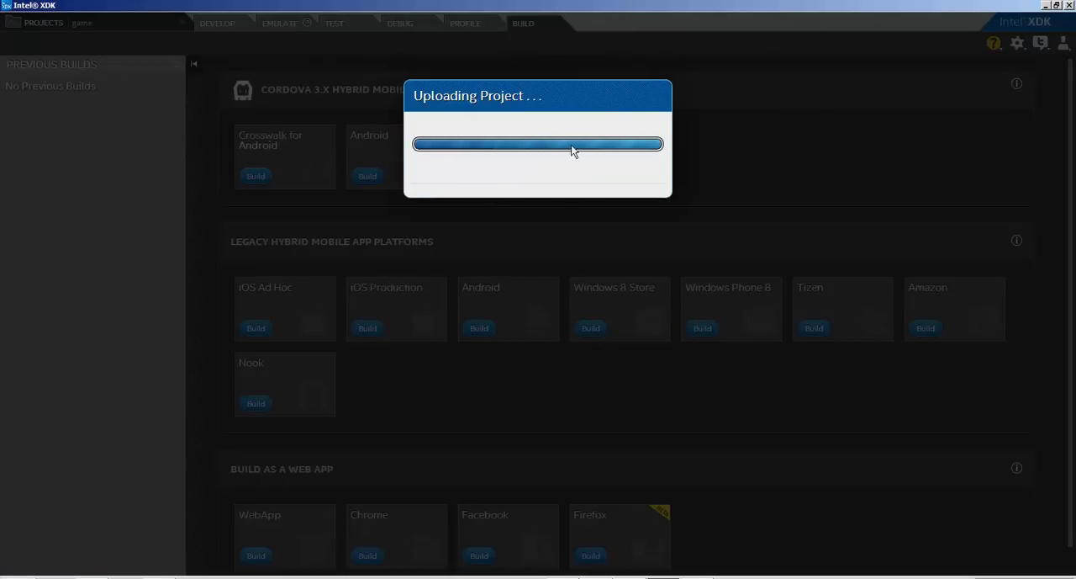
mouse_move(688, 175)
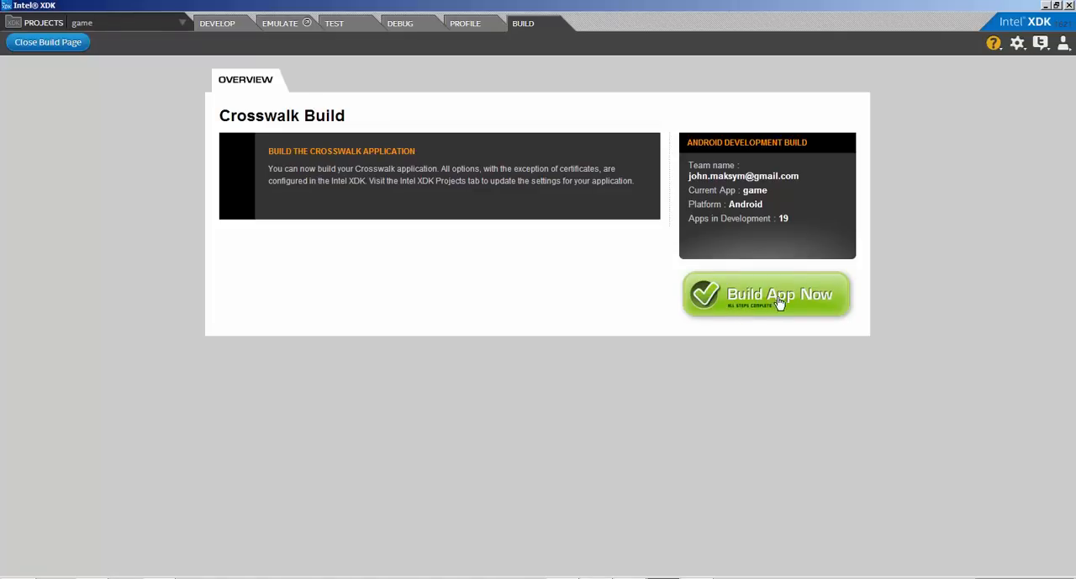
- Launch the Crosswalk Android build of the game project with 'Build App Now'
left_click(765, 294)
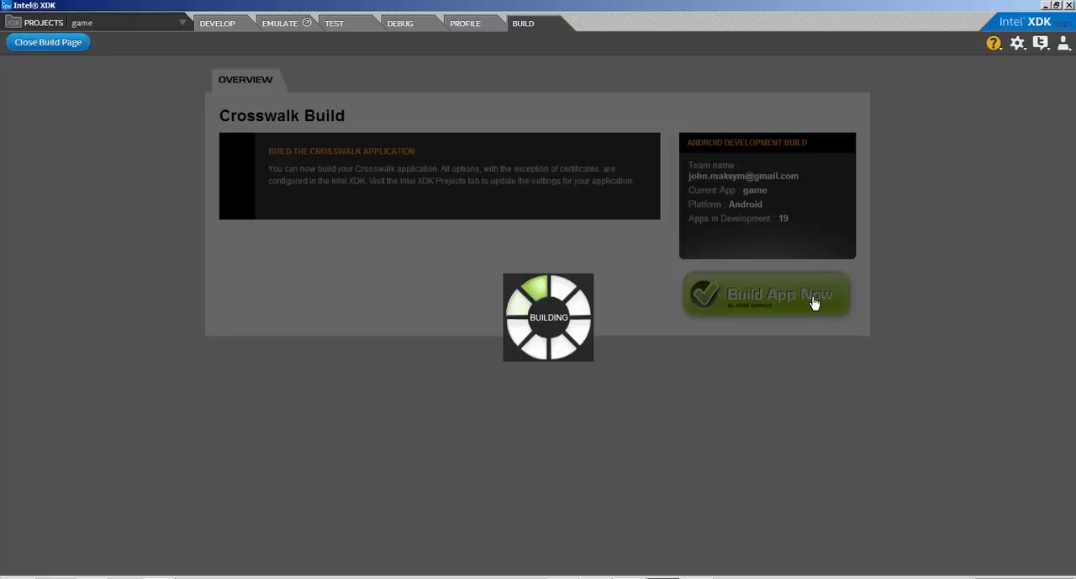
mouse_move(783, 360)
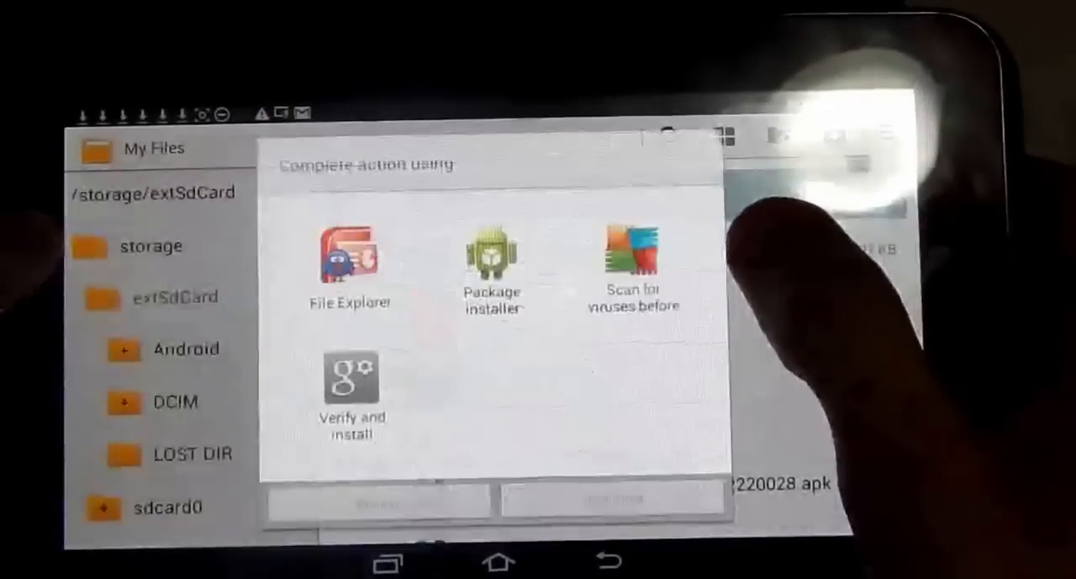
- Open the game's APK with Package installer, just once
left_click(492, 261)
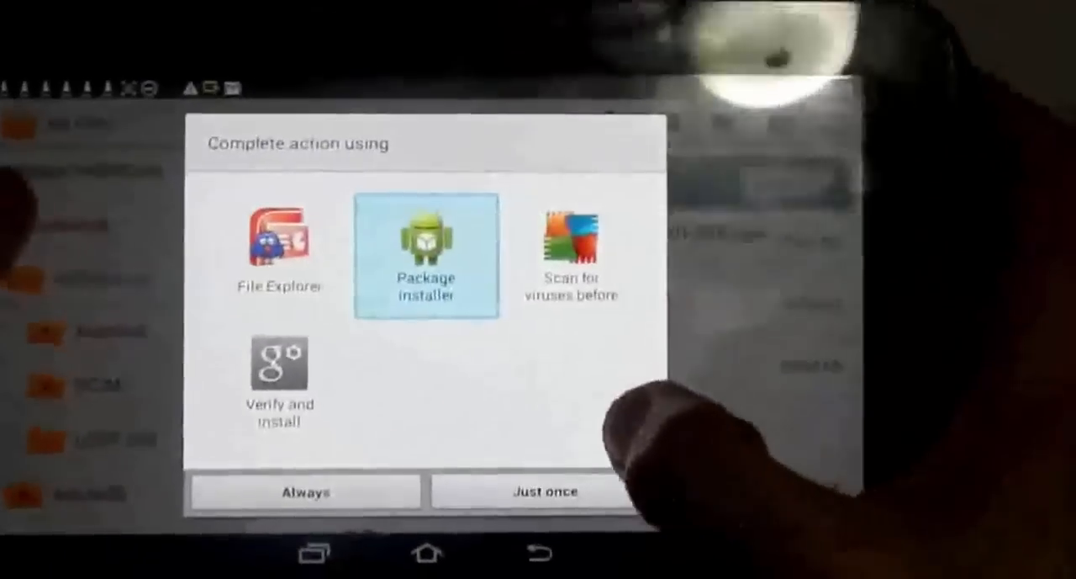
left_click(546, 491)
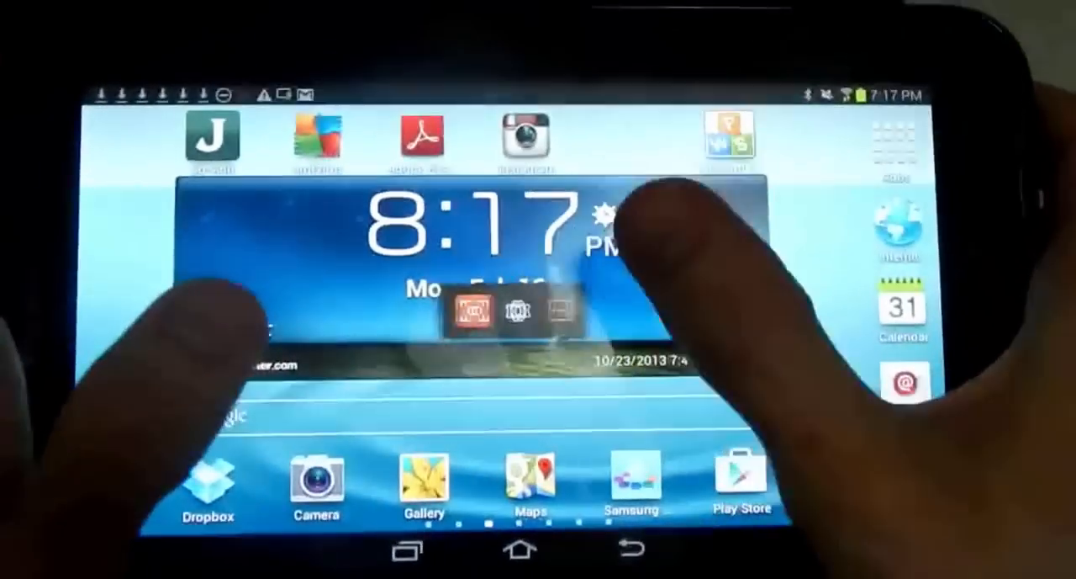
- Bring the greendude platformer back to the front from the recent apps list
left_click(407, 551)
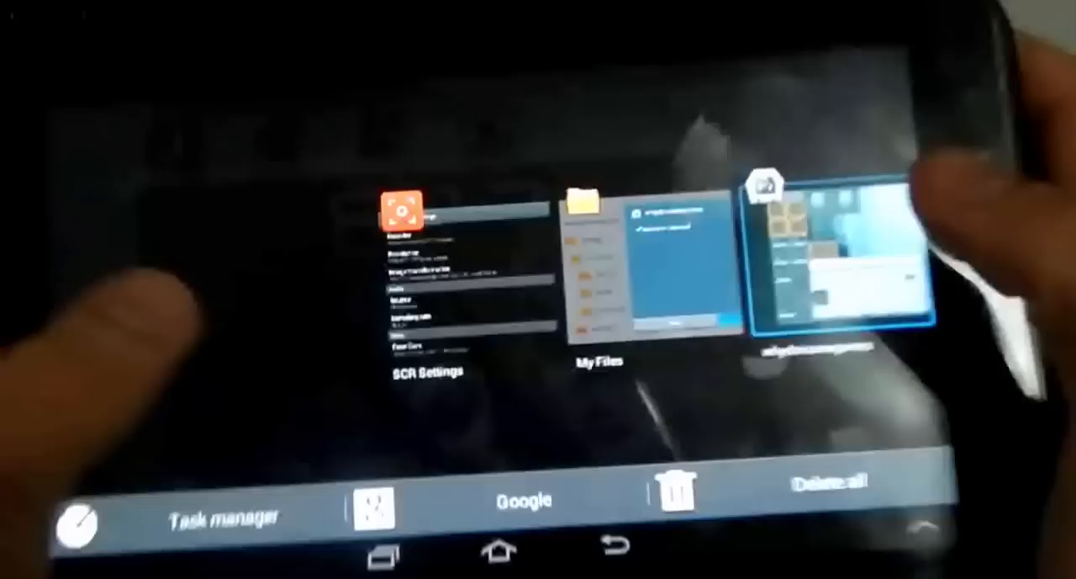
left_click(841, 252)
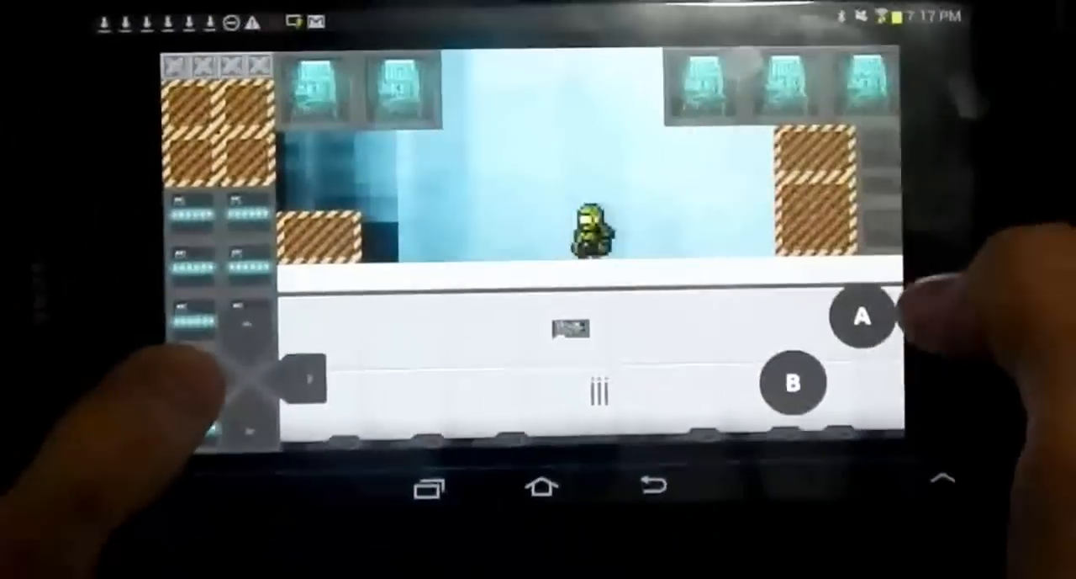